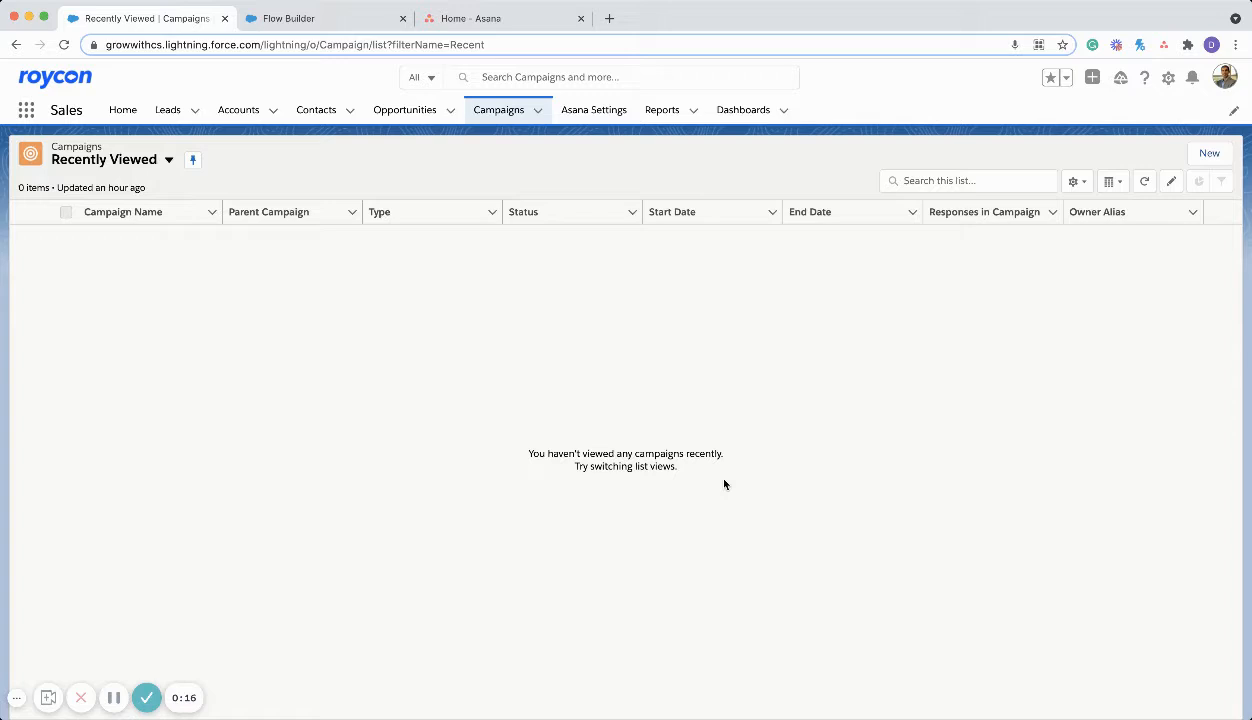
pyautogui.moveTo(688, 400)
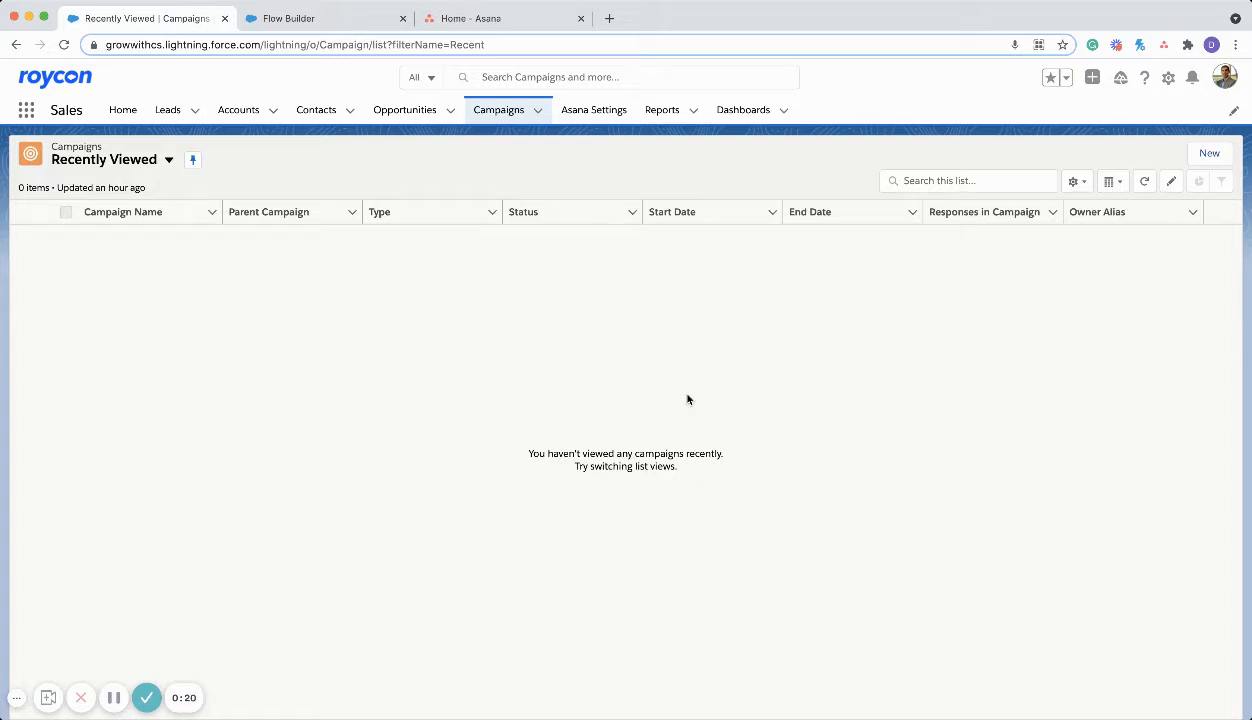
pyautogui.moveTo(468, 324)
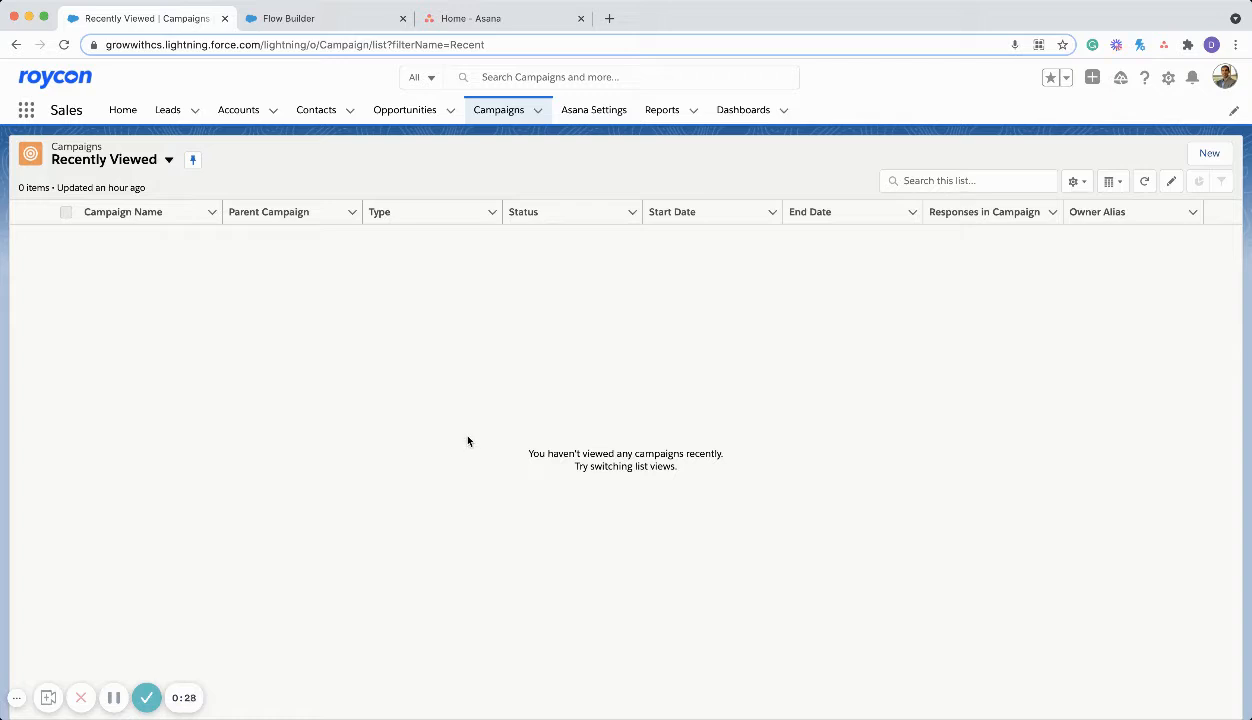
pyautogui.moveTo(476, 432)
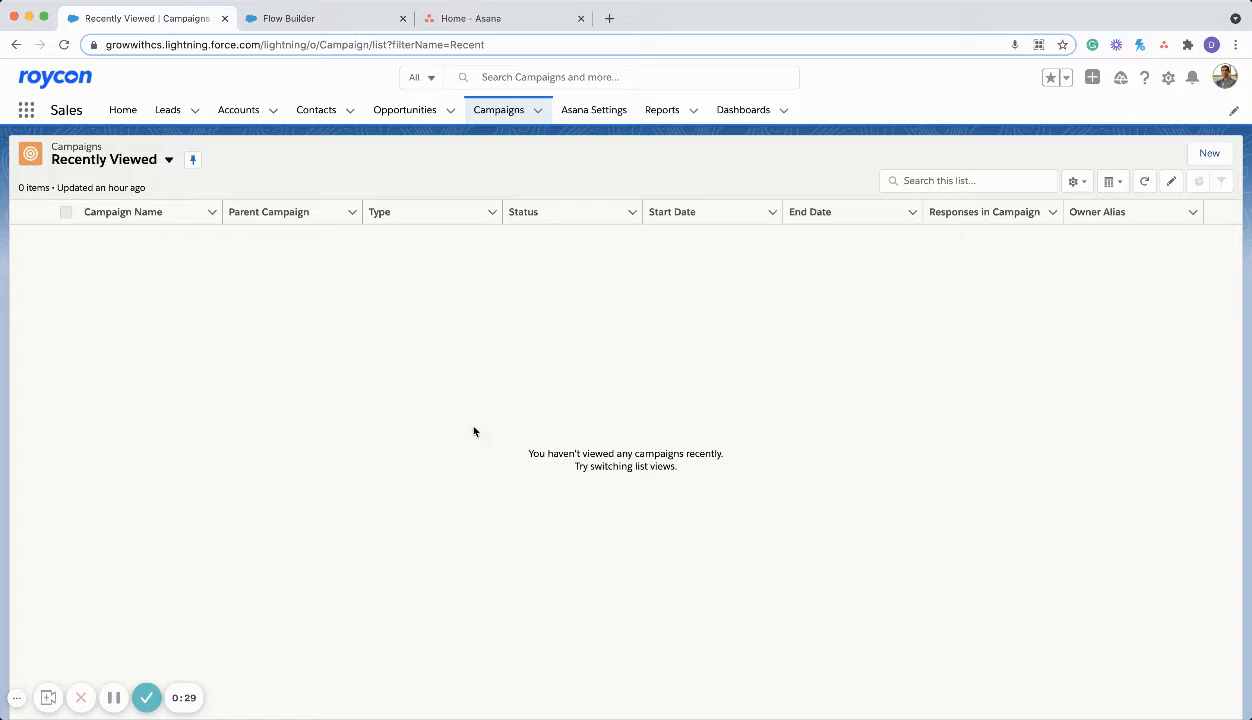
pyautogui.moveTo(476, 428)
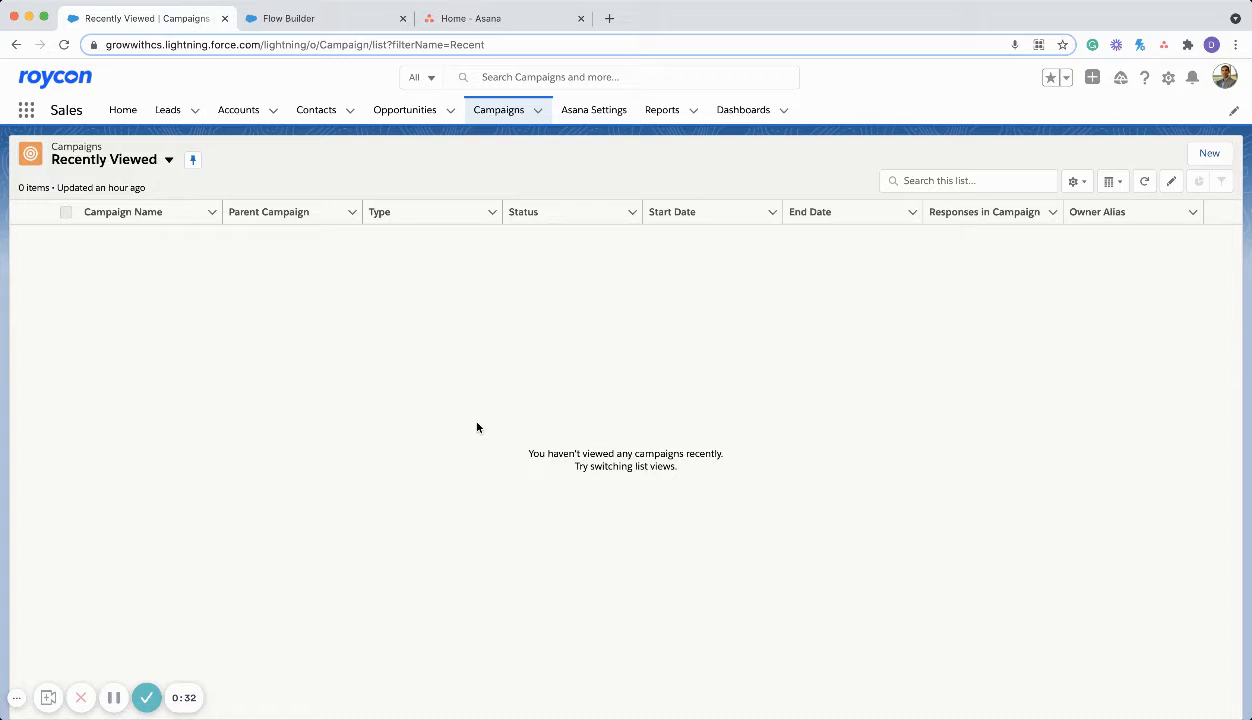
pyautogui.moveTo(374, 264)
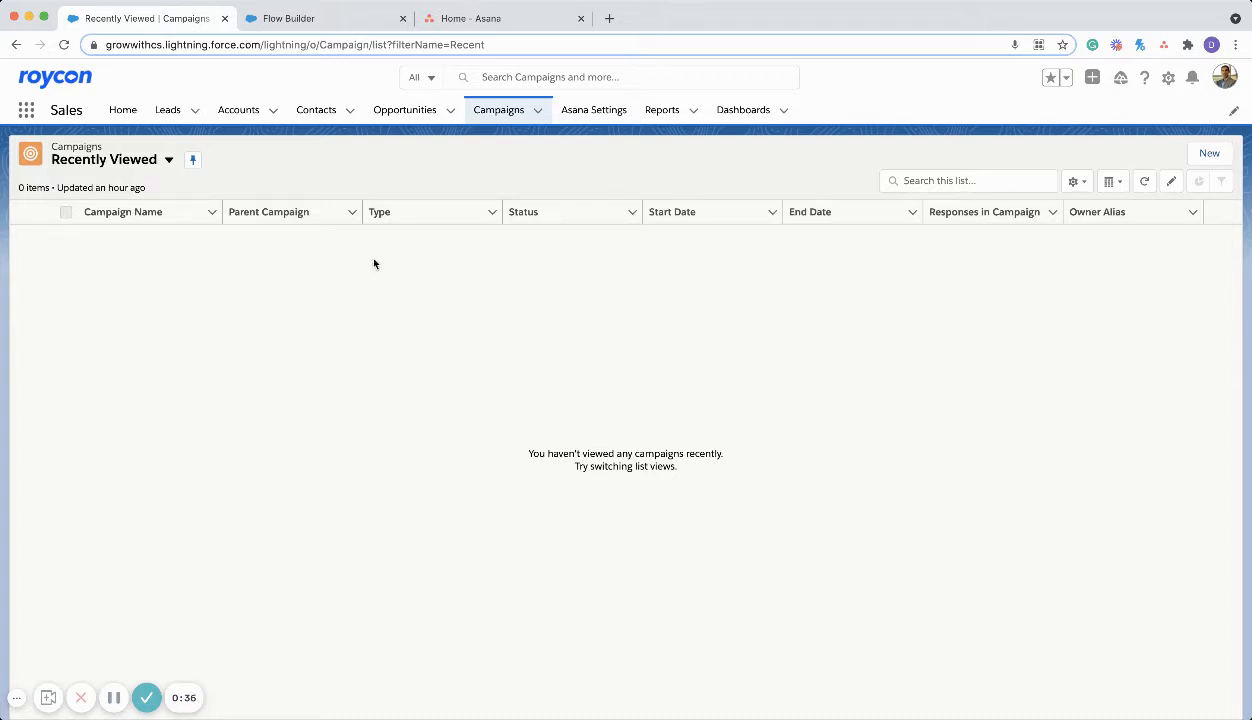
# Save a new active campaign named 'Ad Campaign' of type Advertisement.
pyautogui.click(1208, 152)
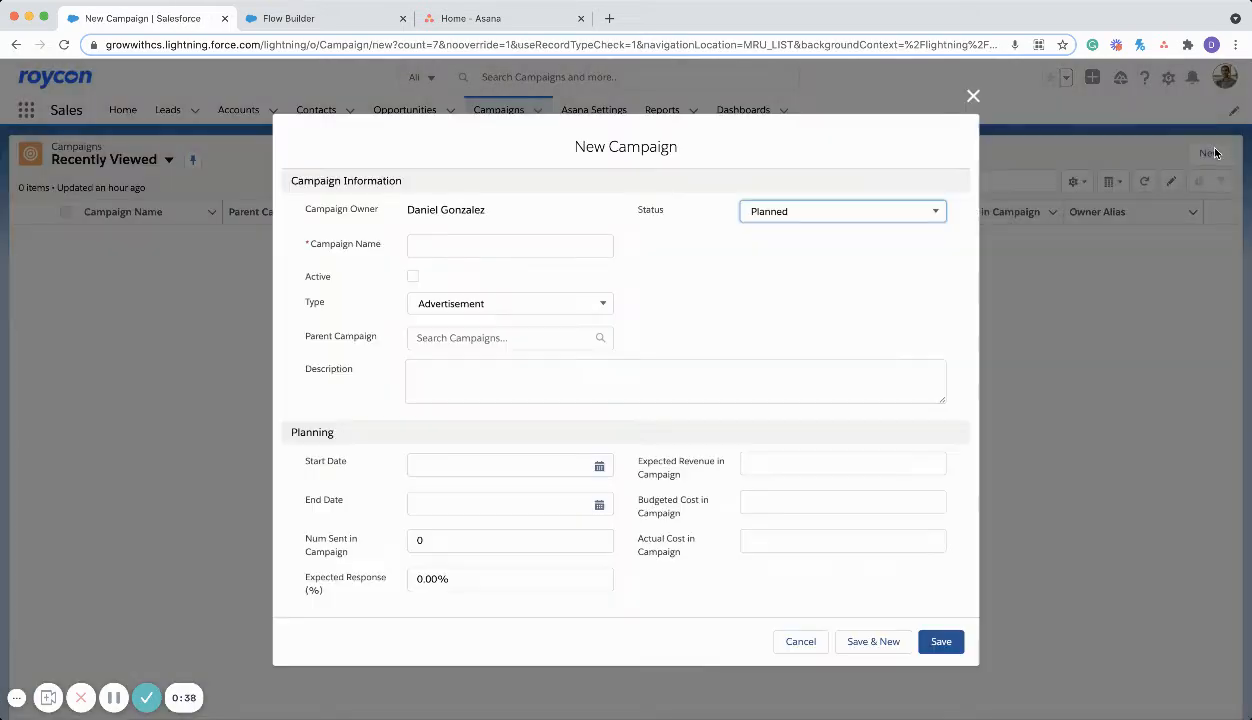
pyautogui.write('A')
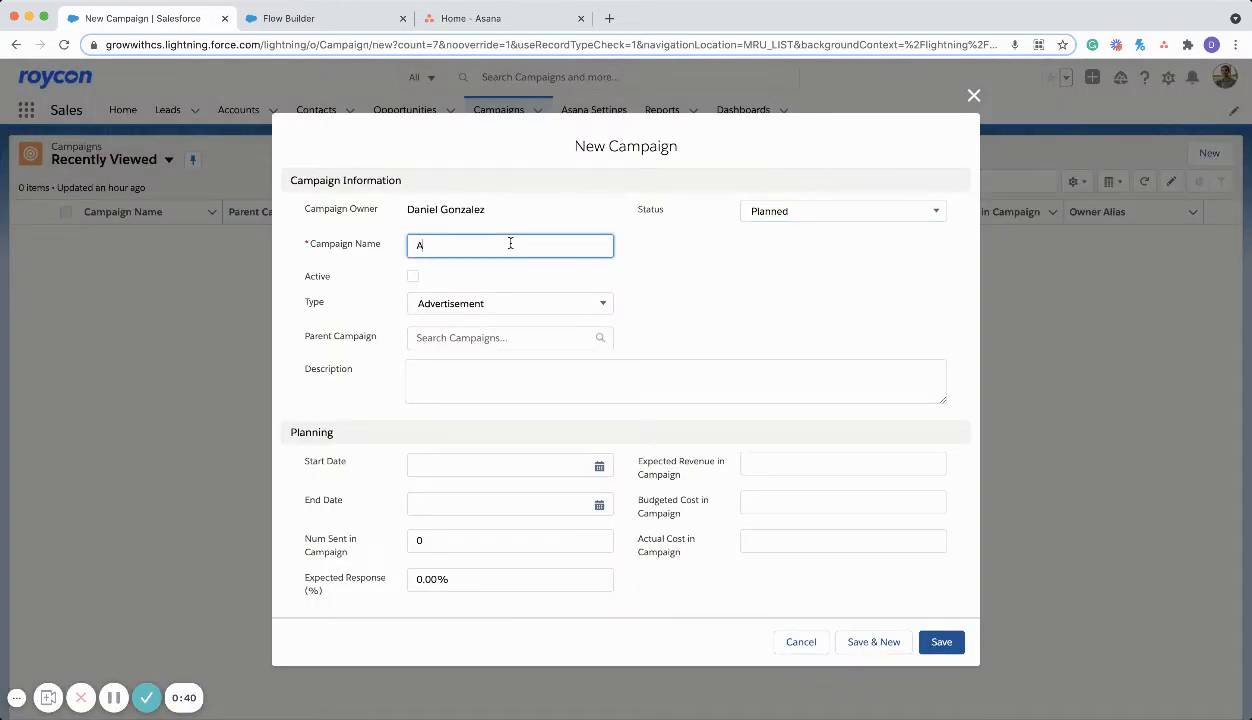
pyautogui.write('d Campaign')
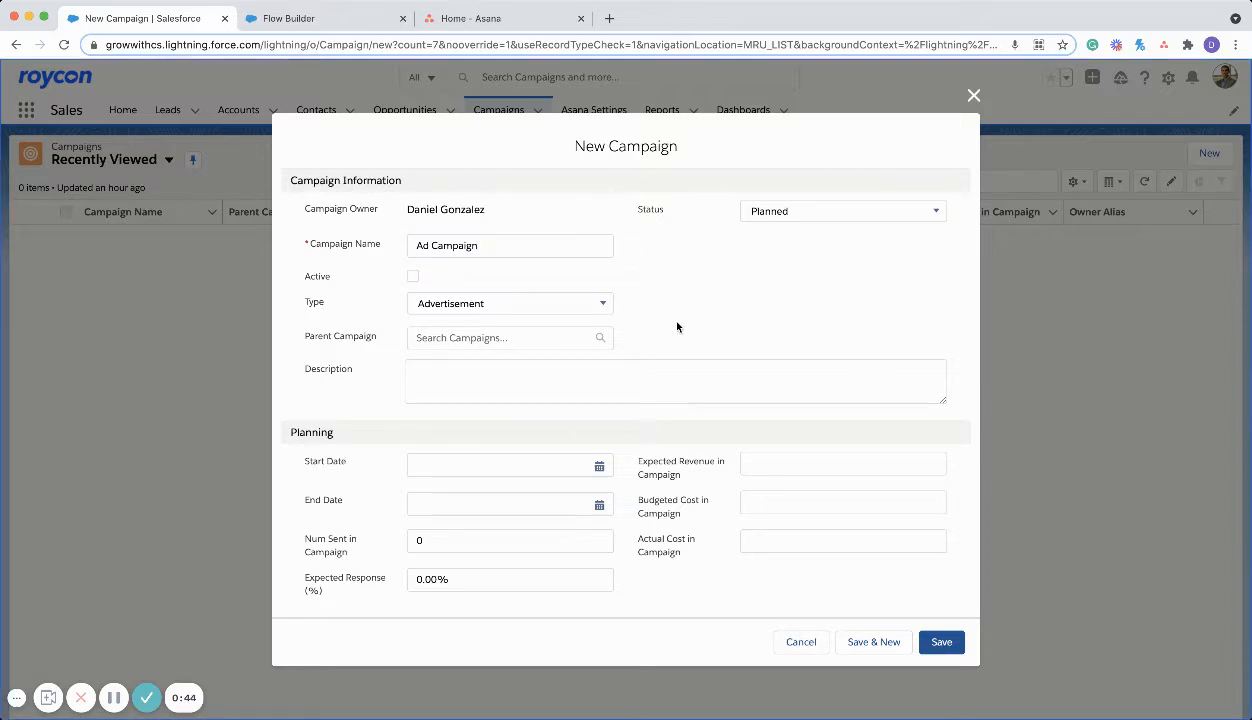
pyautogui.click(412, 276)
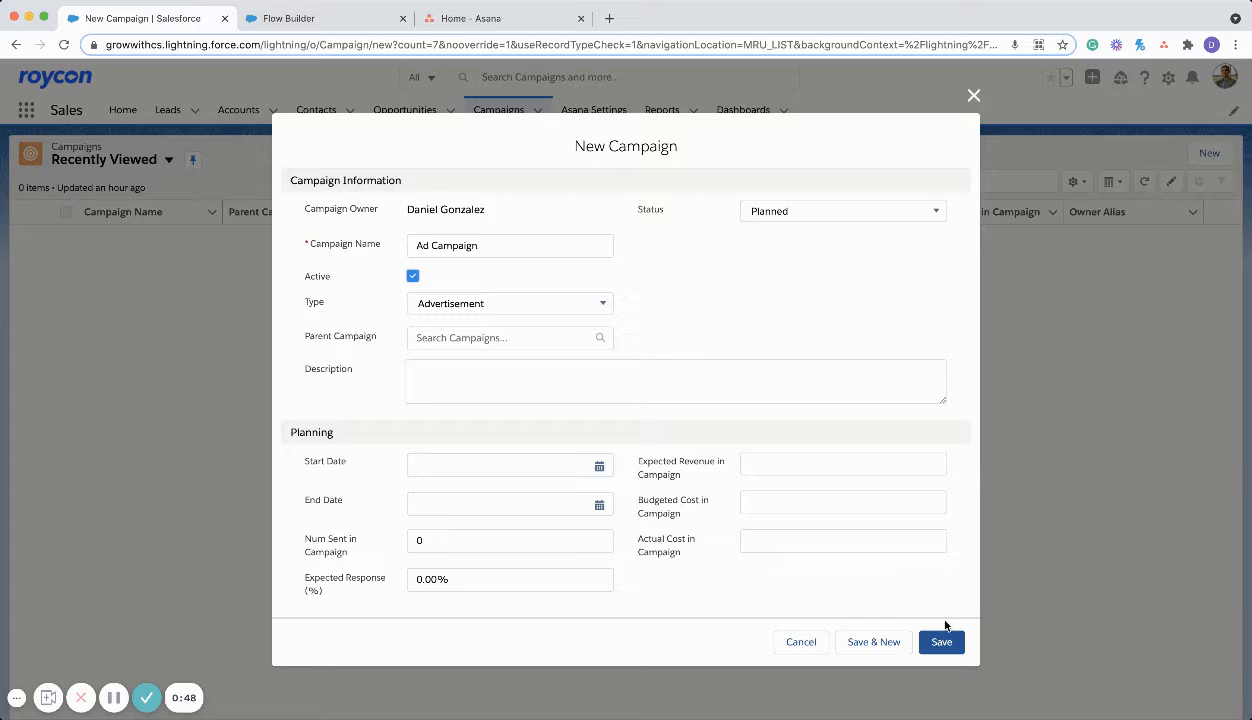
pyautogui.click(940, 640)
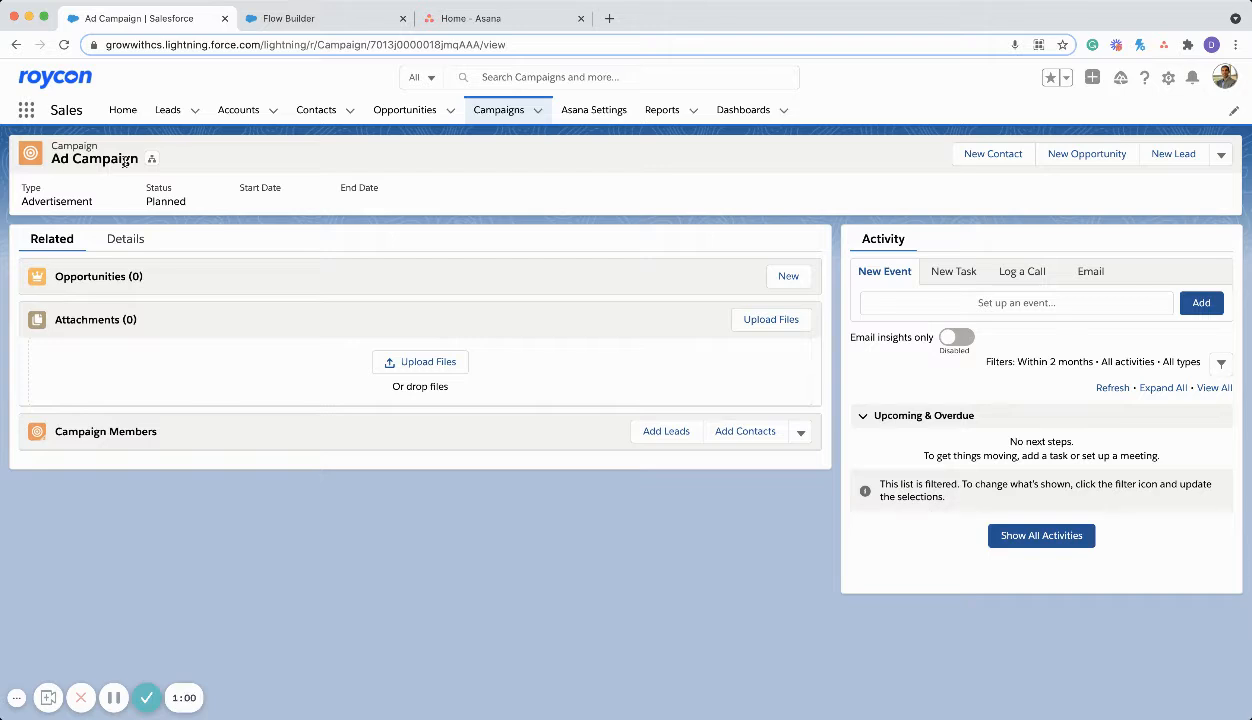
pyautogui.moveTo(276, 168)
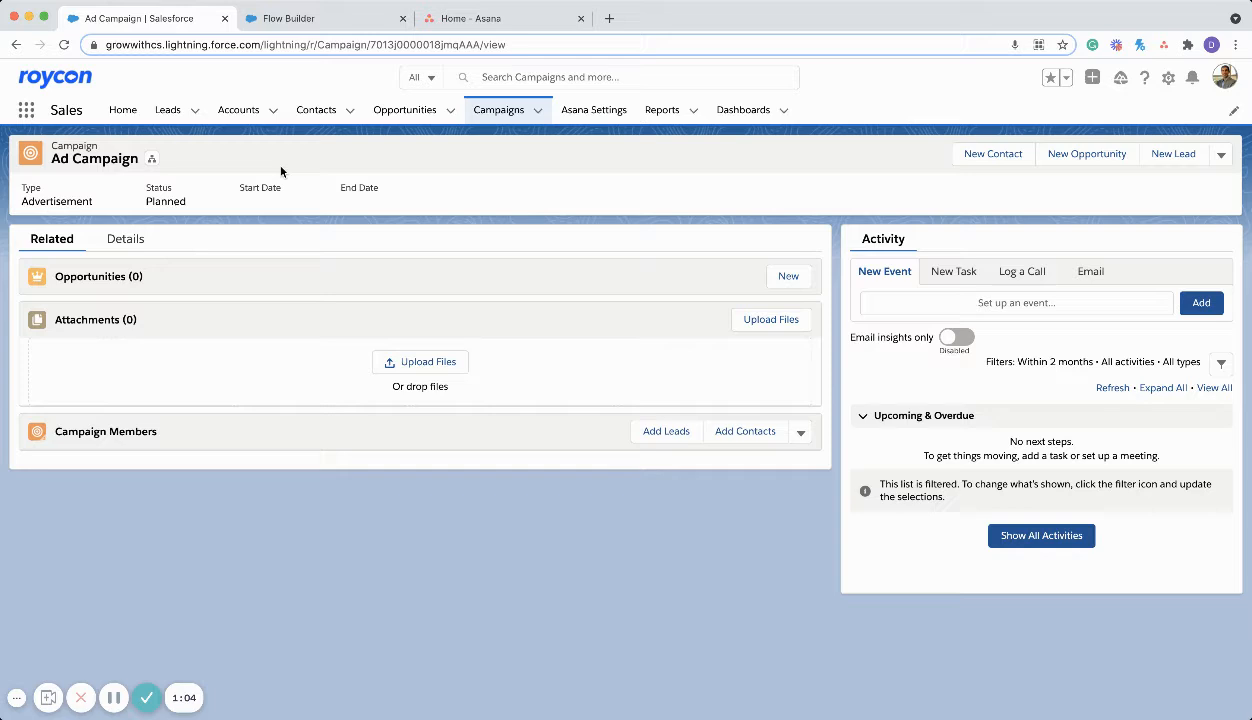
pyautogui.moveTo(426, 148)
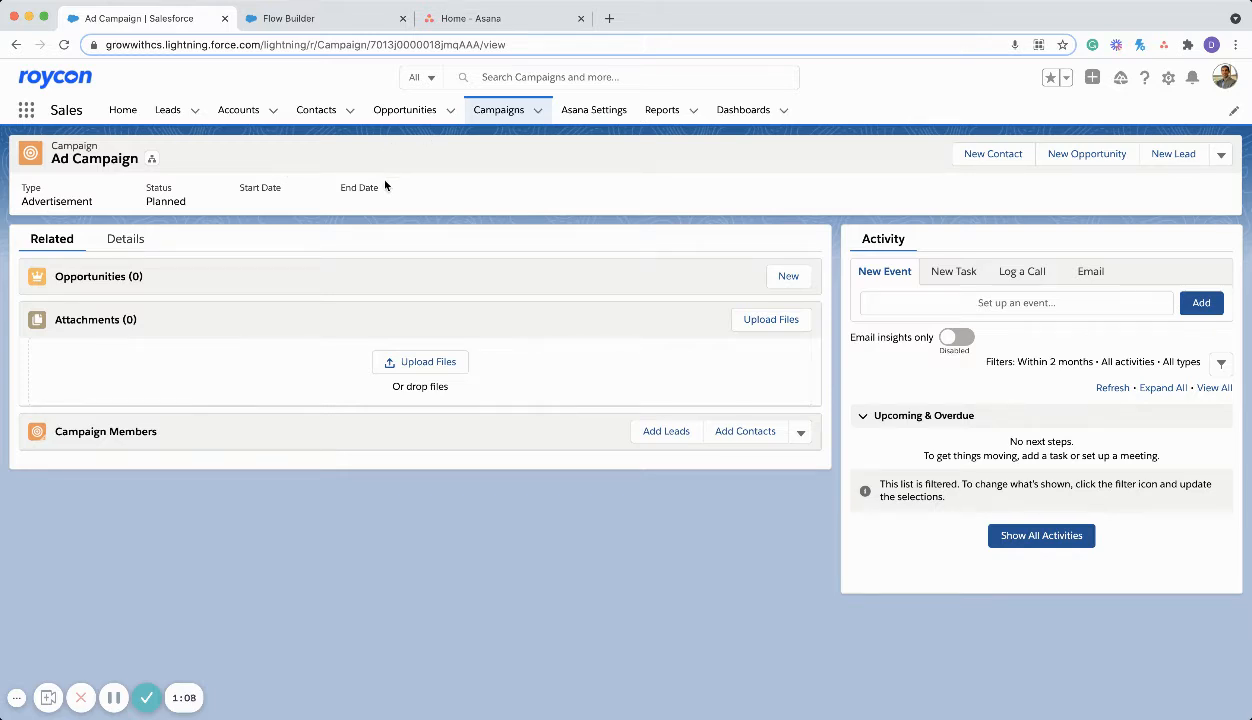
# Show Asana's home sidebar scrolled to the Marketing & Content team's Ad Campaign project.
pyautogui.click(502, 18)
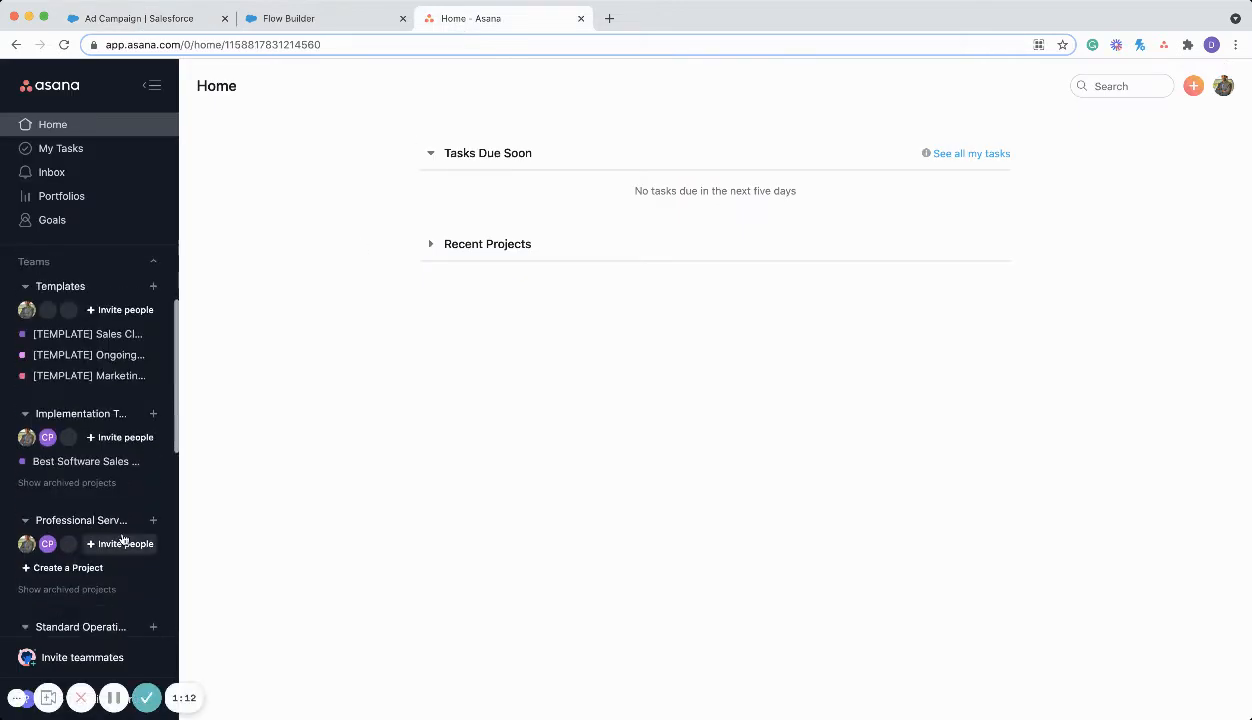
pyautogui.scroll(-3)
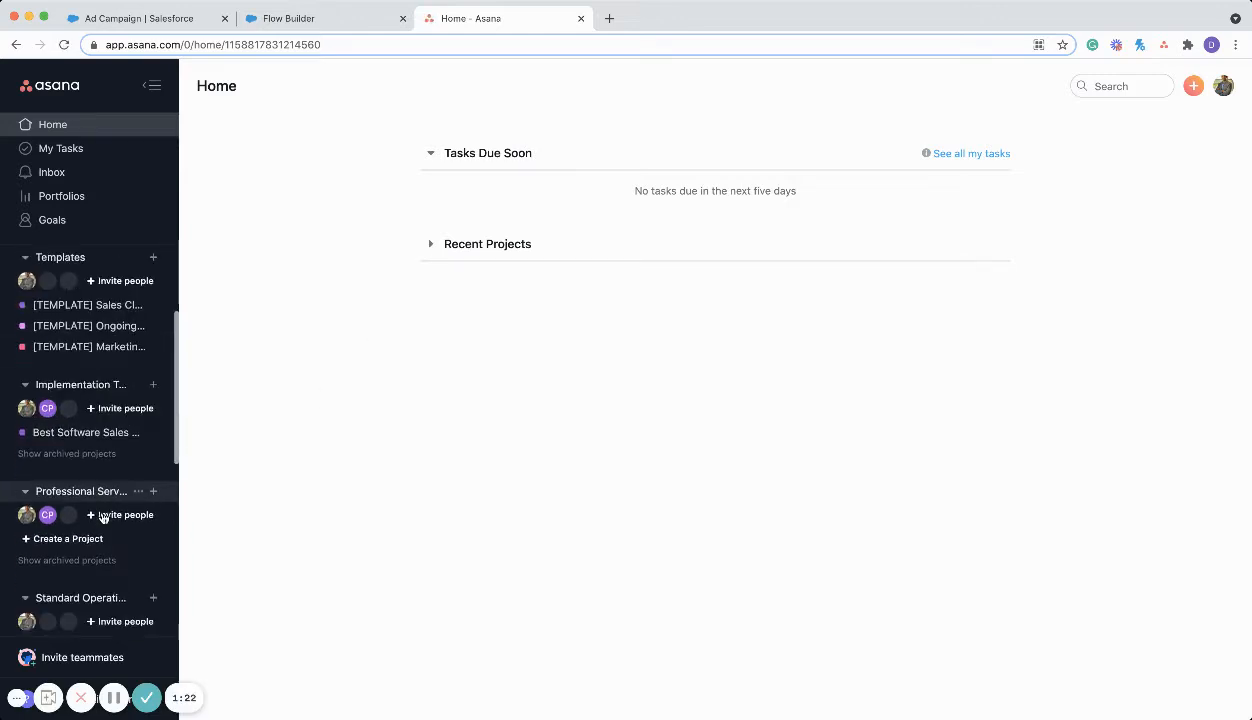
pyautogui.scroll(-3)
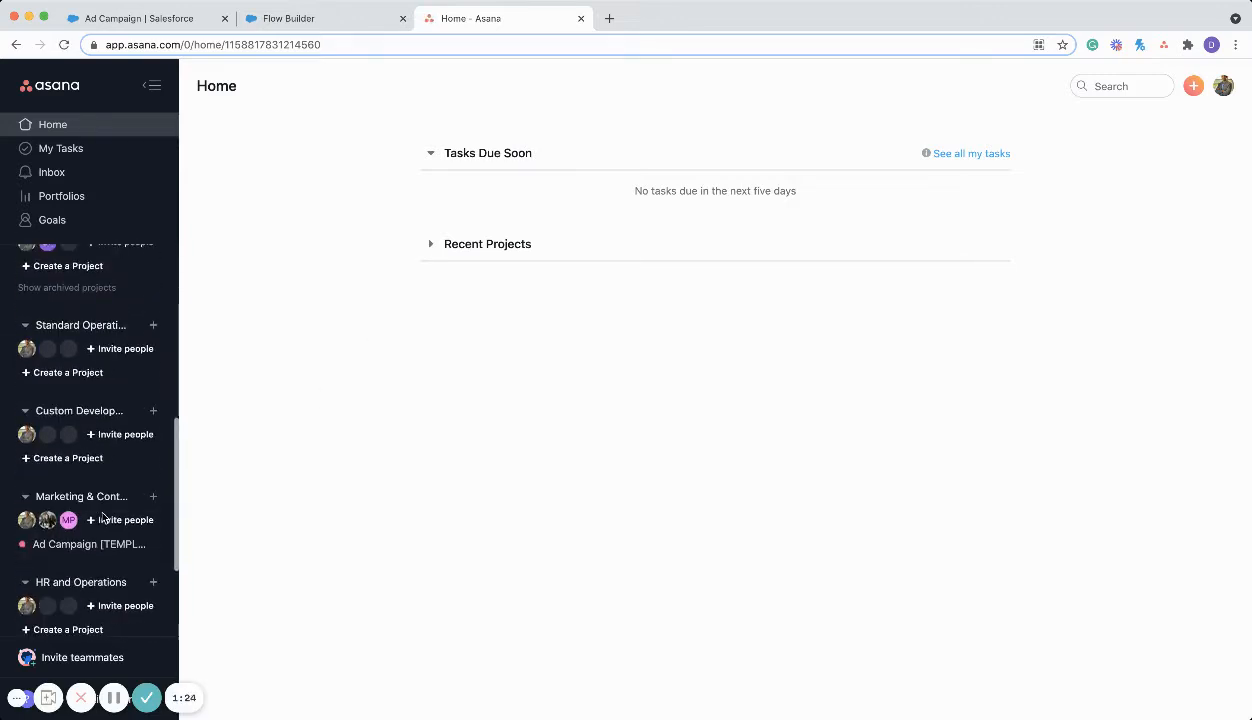
# Rename the Ad Campaign project to 'Ad Campaign Marketing Advertising Project', dropping [TEMPLATE].
pyautogui.click(88, 544)
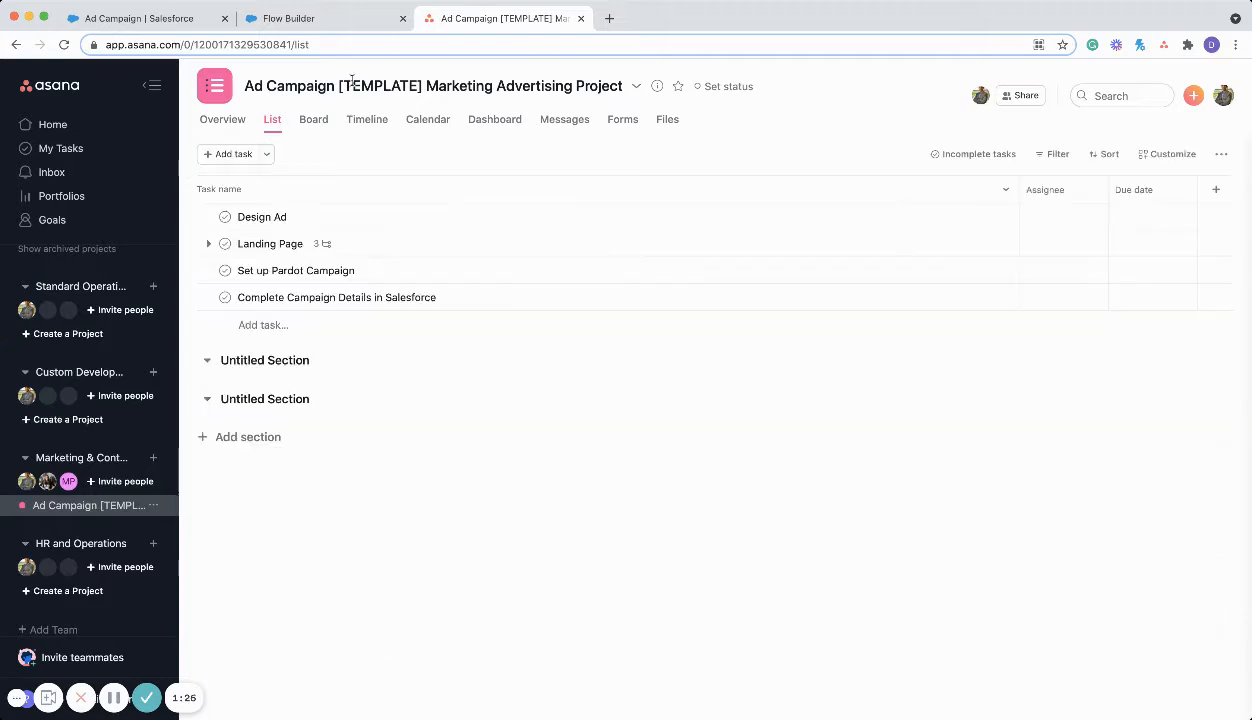
pyautogui.moveTo(406, 78)
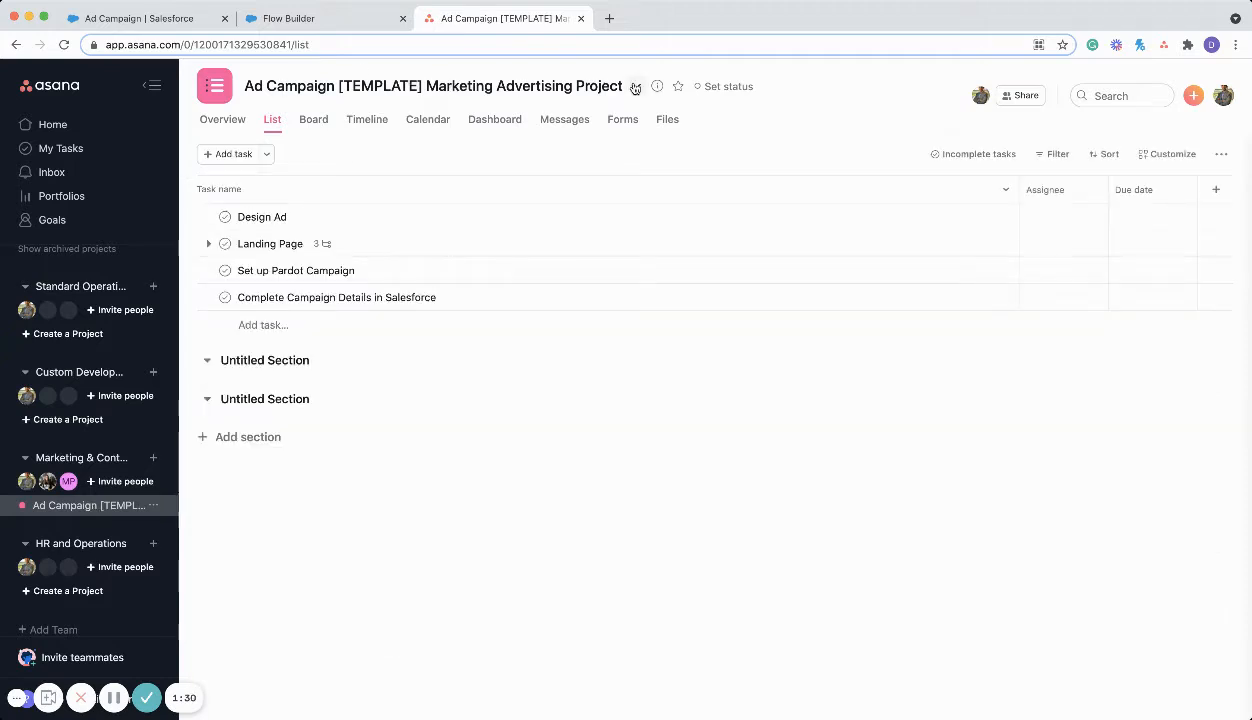
pyautogui.click(636, 86)
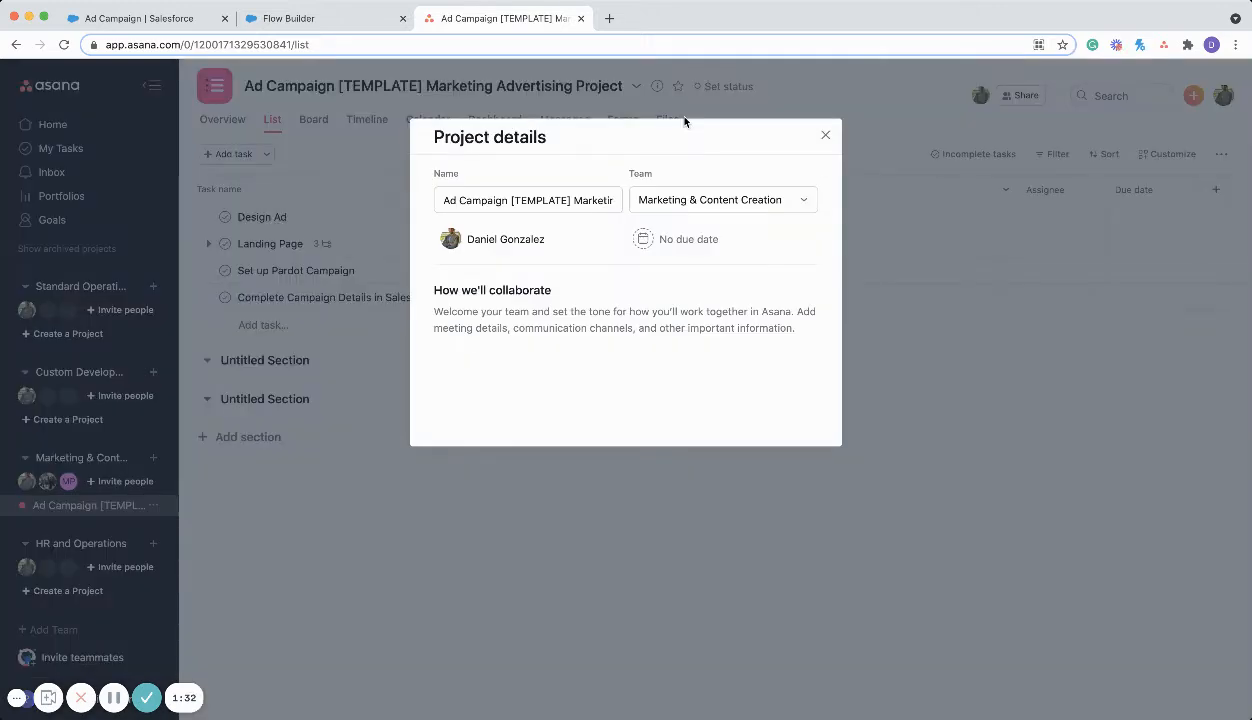
pyautogui.doubleClick(540, 200)
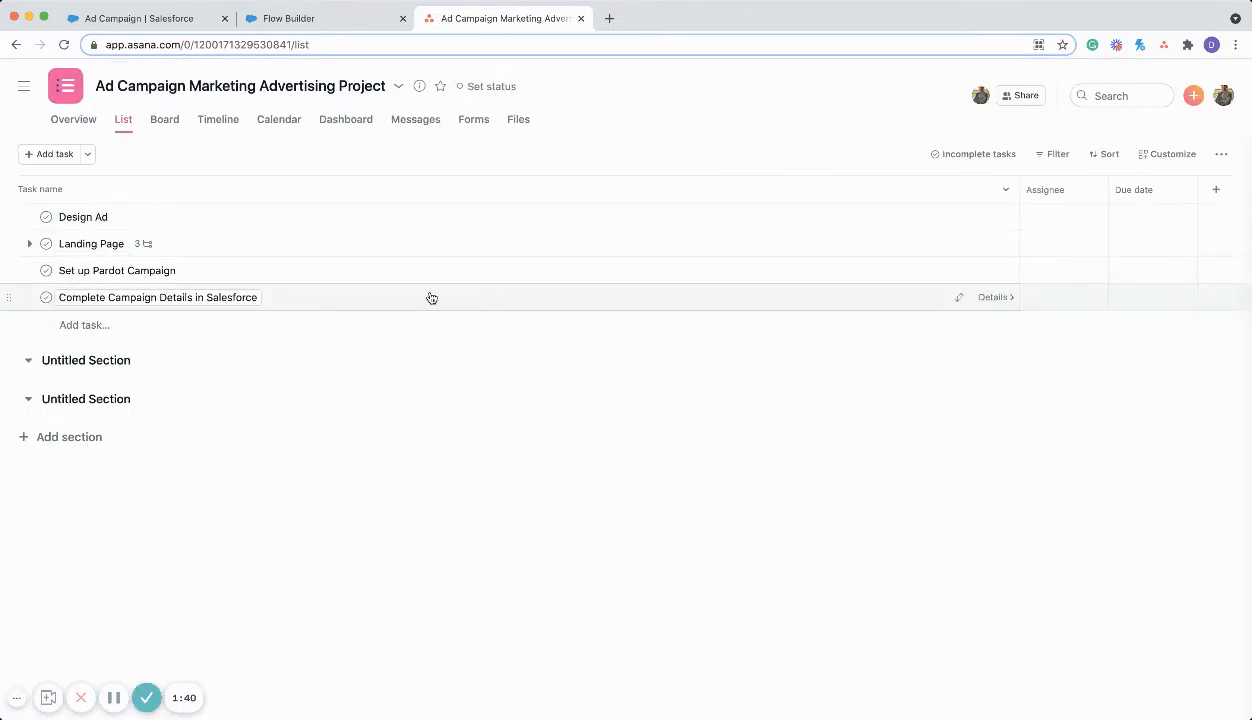
pyautogui.moveTo(1014, 244)
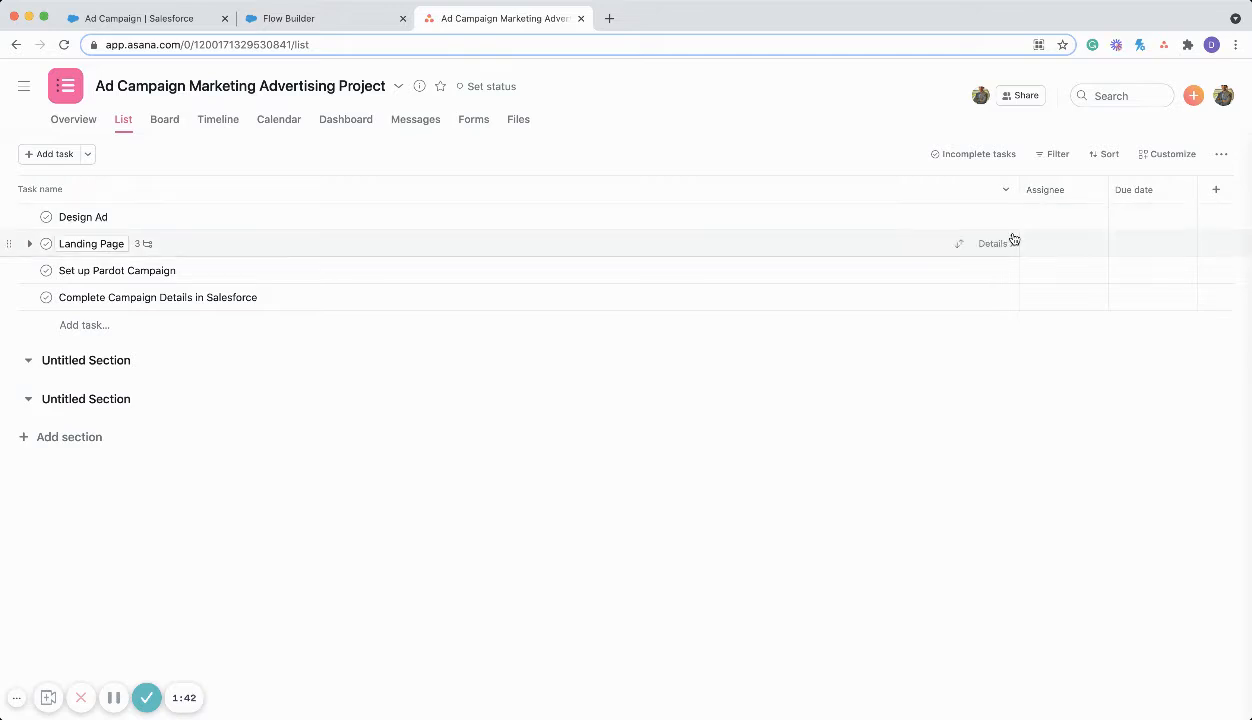
pyautogui.moveTo(36, 104)
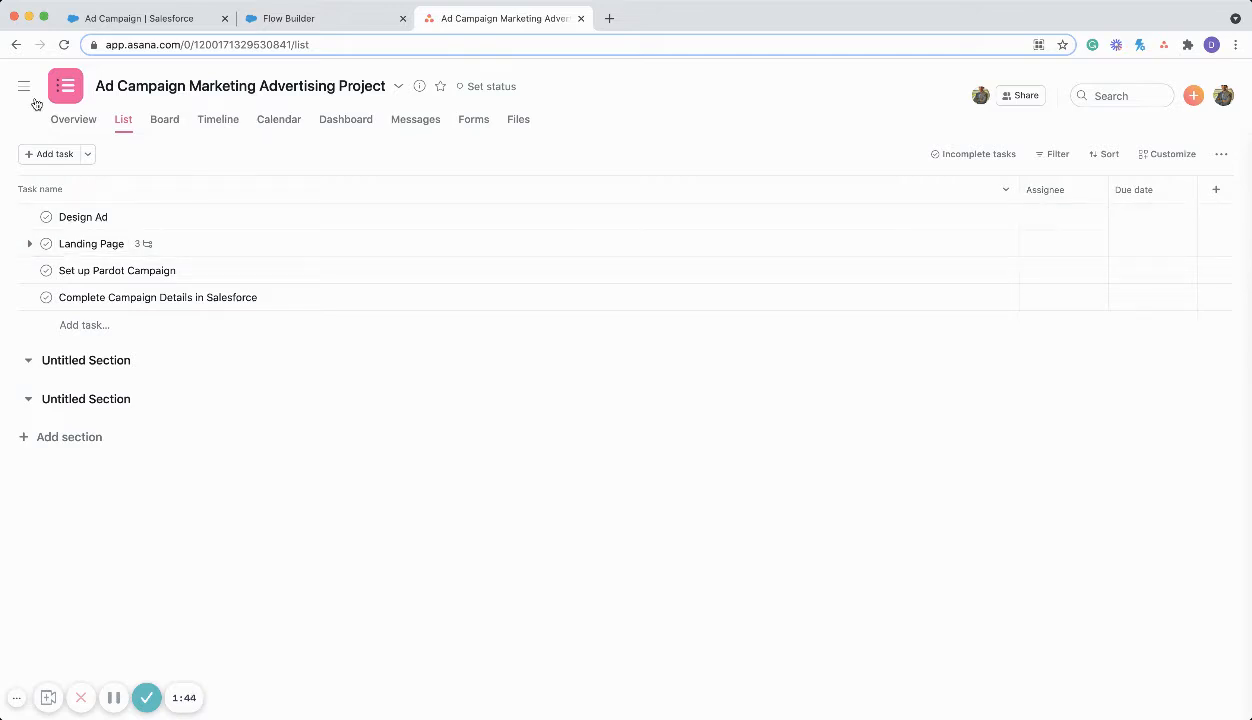
pyautogui.click(24, 86)
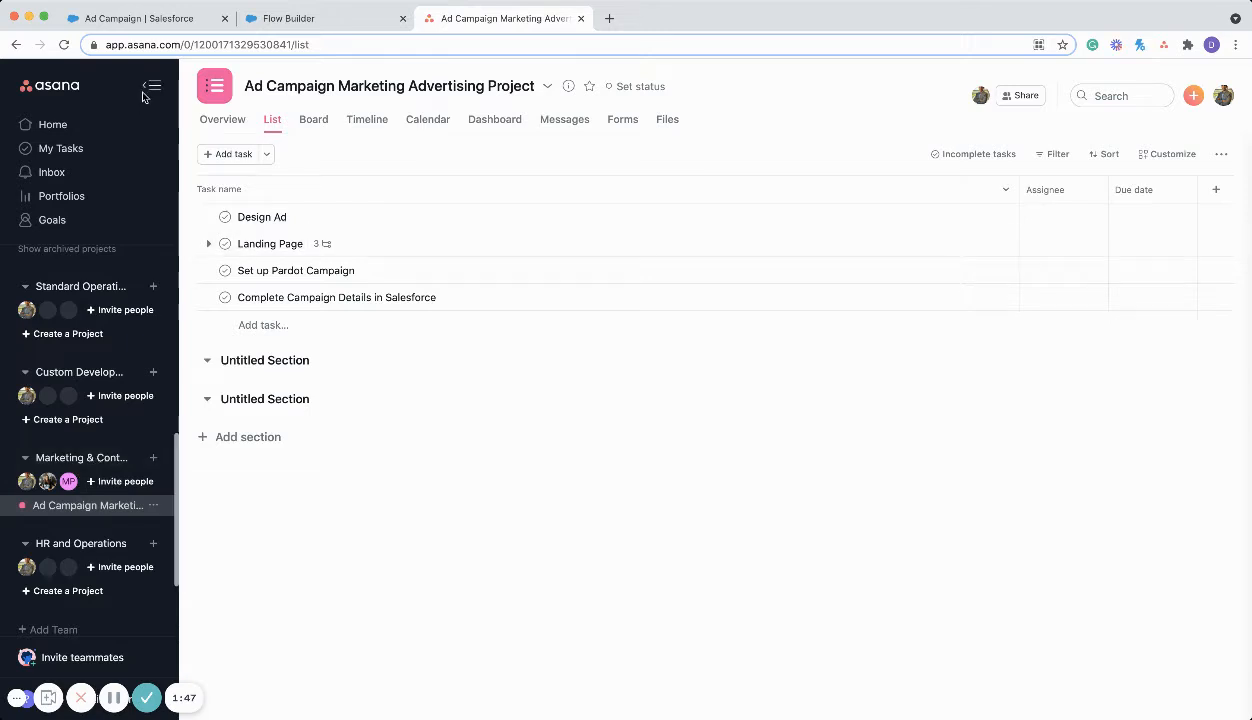
pyautogui.click(152, 86)
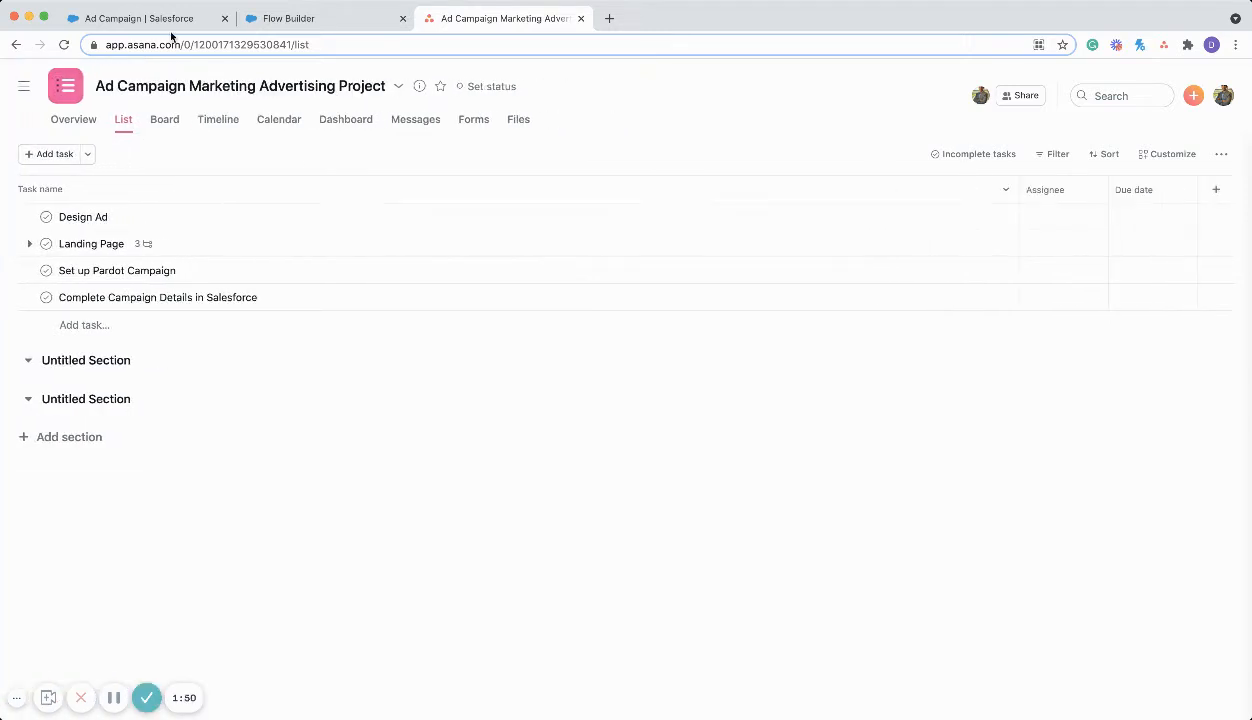
# Return to the Salesforce tab showing the Marketing Asana Project flow.
pyautogui.click(140, 18)
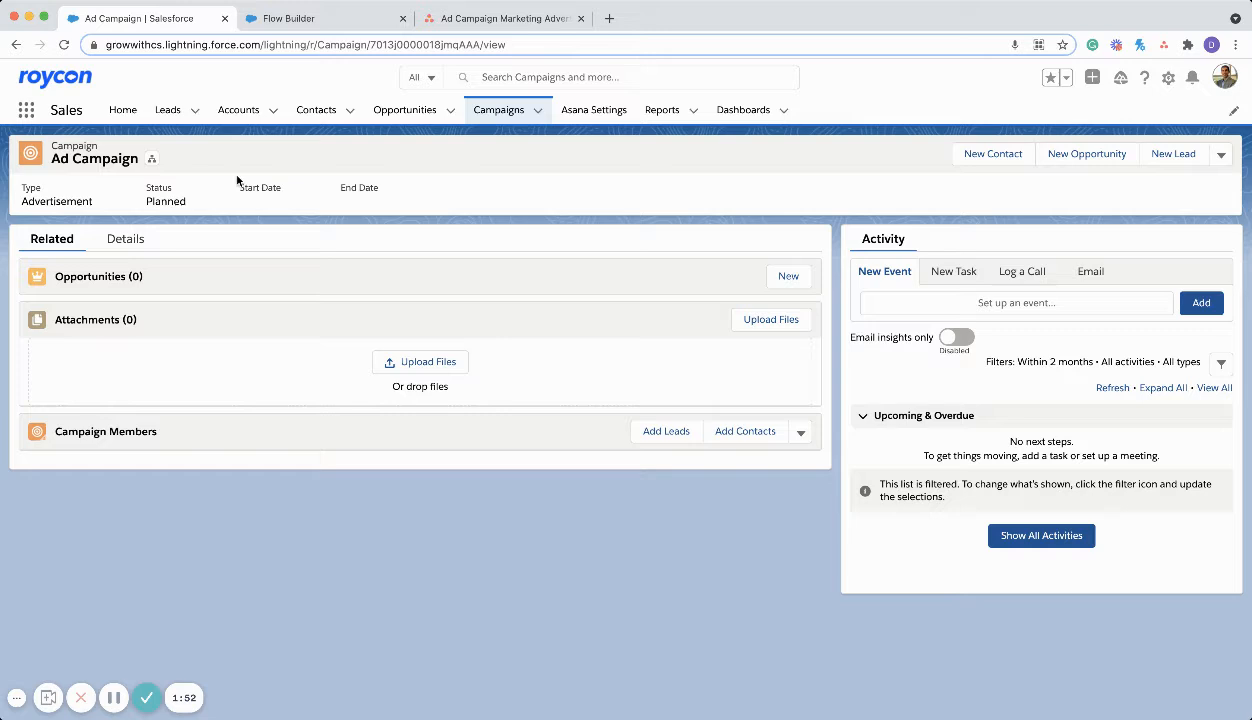
pyautogui.click(290, 18)
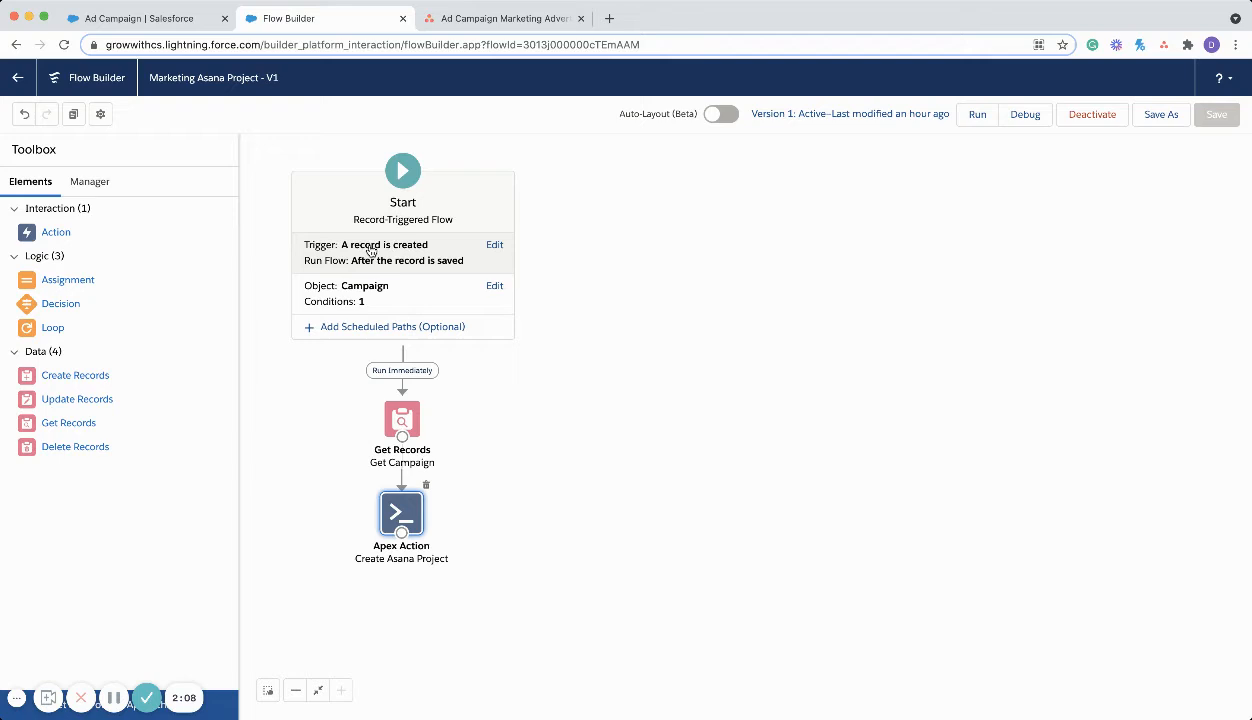
# Show the Start element's trigger: Campaign records with Type Equals Advertisement.
pyautogui.click(404, 292)
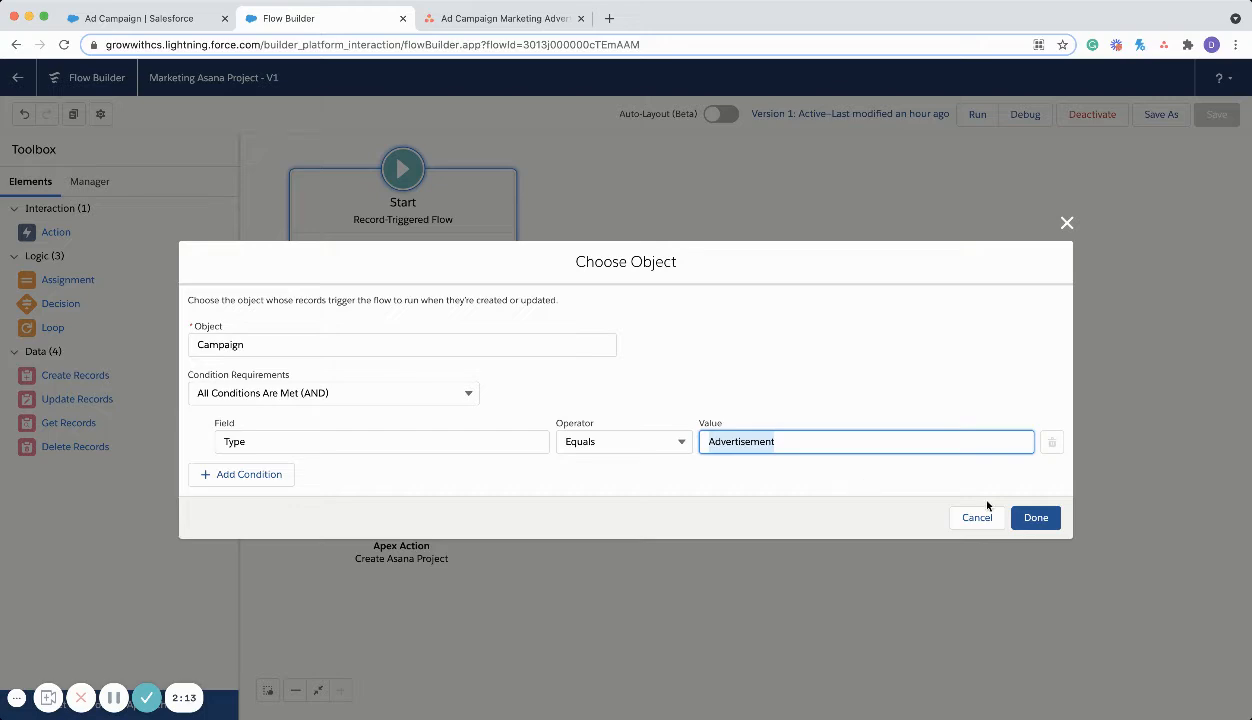
# Check the Create Asana Project action's recordId, Team and Template values, leaving them unchanged.
pyautogui.click(1036, 516)
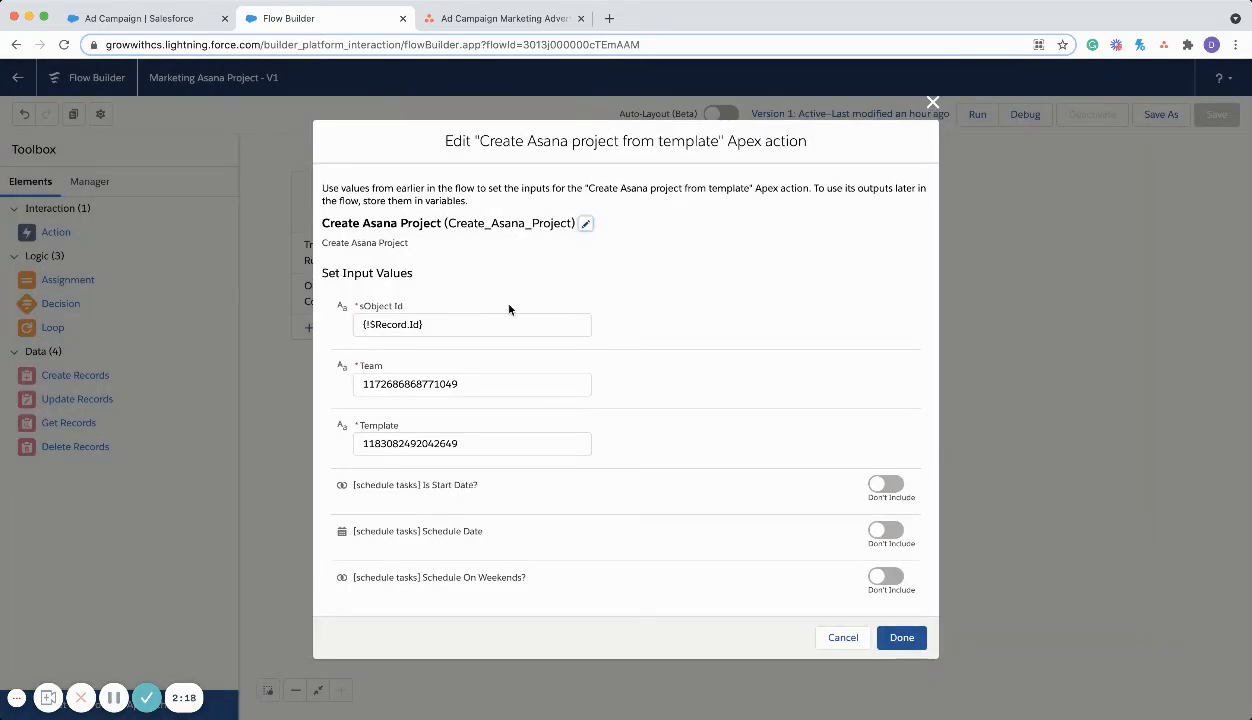
pyautogui.click(472, 324)
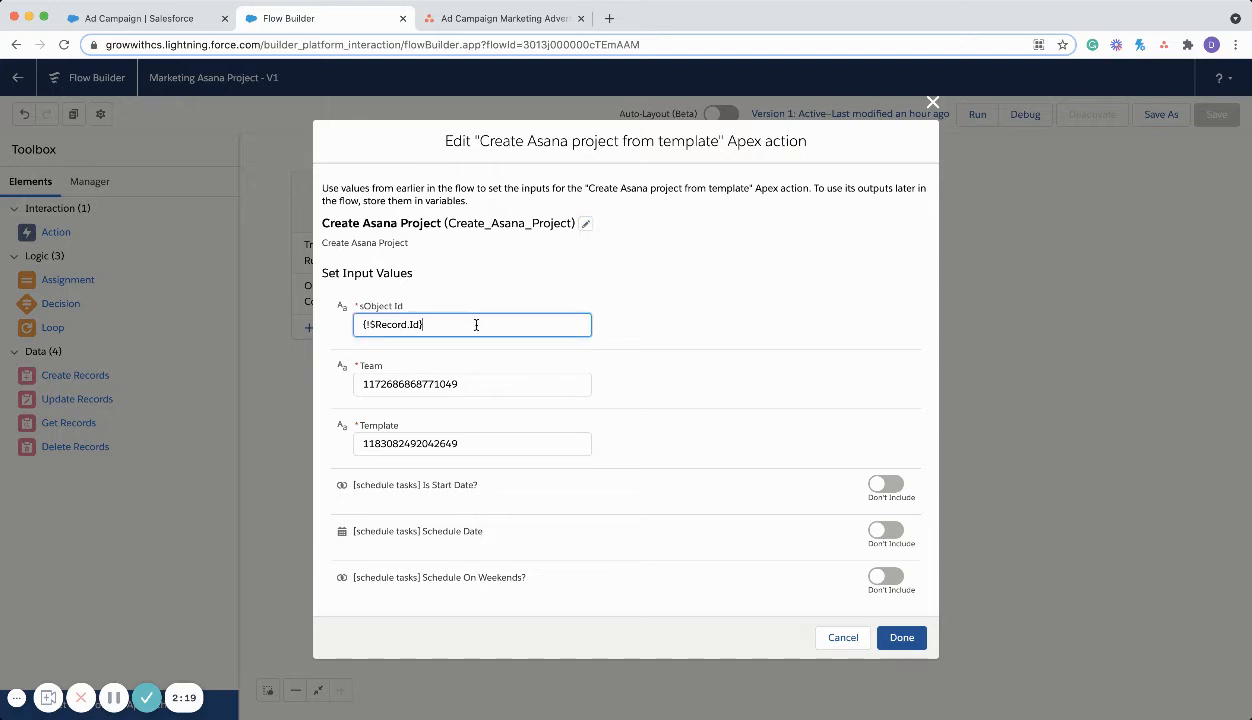
pyautogui.click(470, 324)
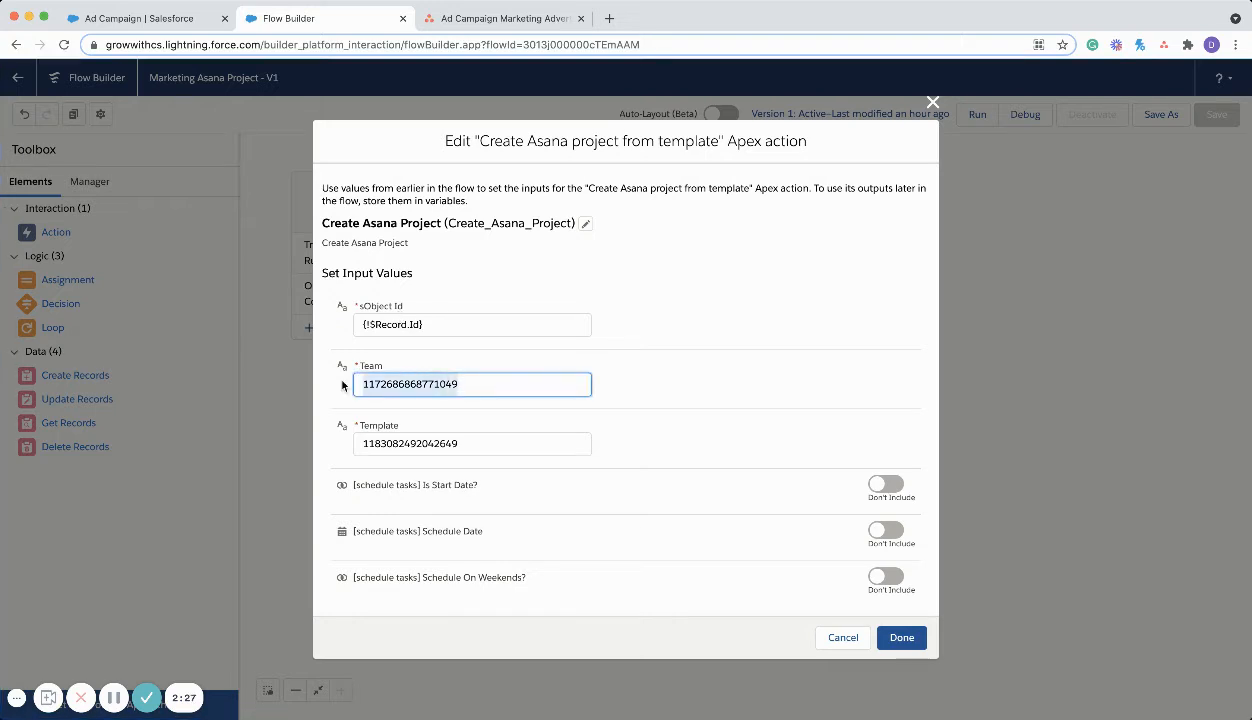
pyautogui.click(470, 444)
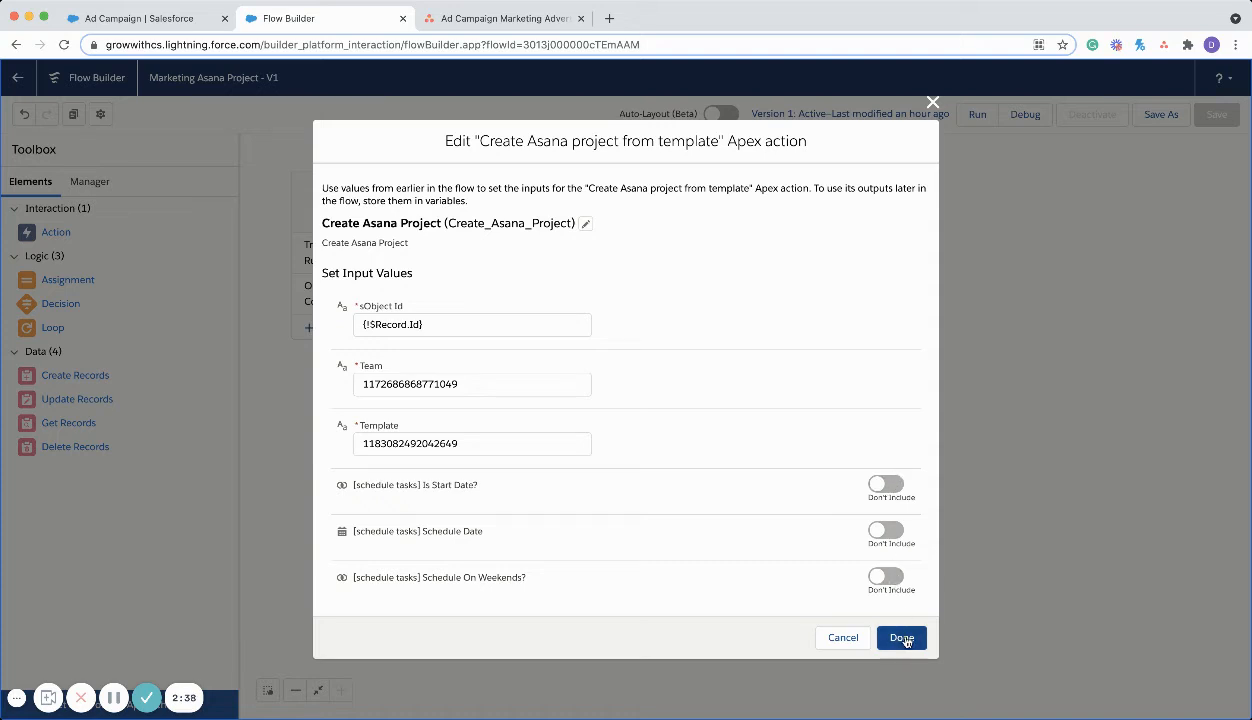
pyautogui.click(900, 636)
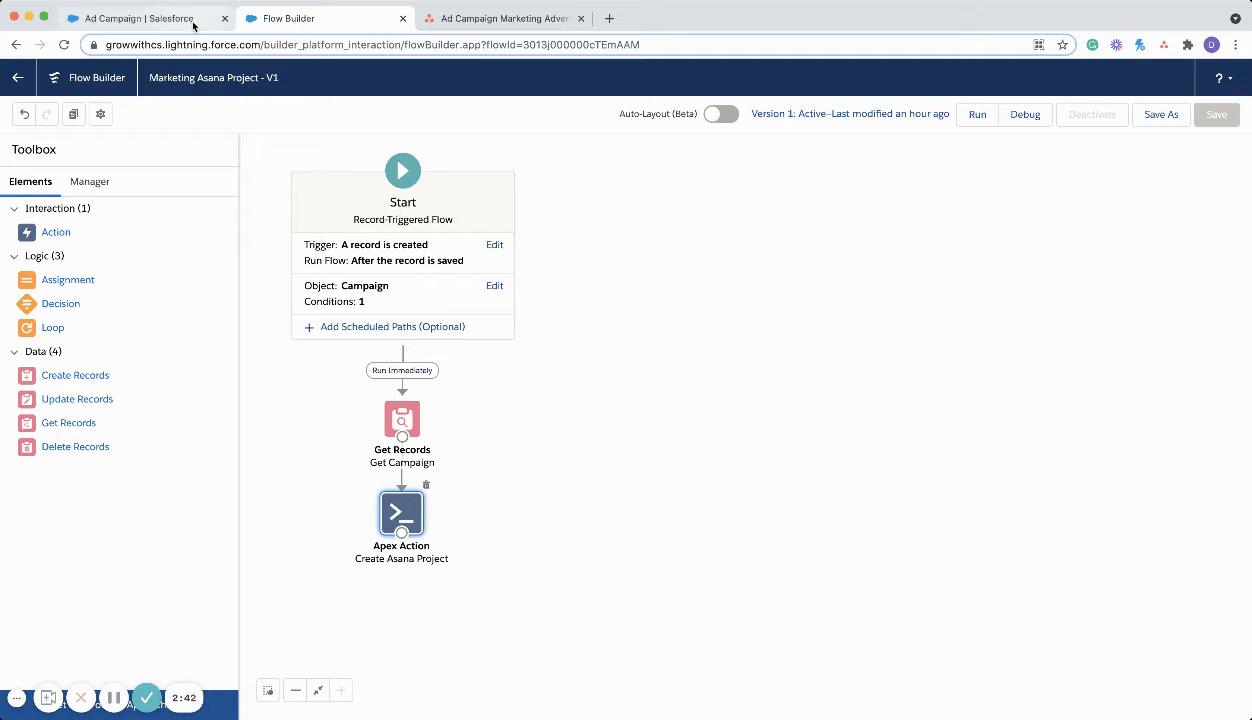
# Return to the Ad Campaign record, then the Asana home tab.
pyautogui.click(140, 18)
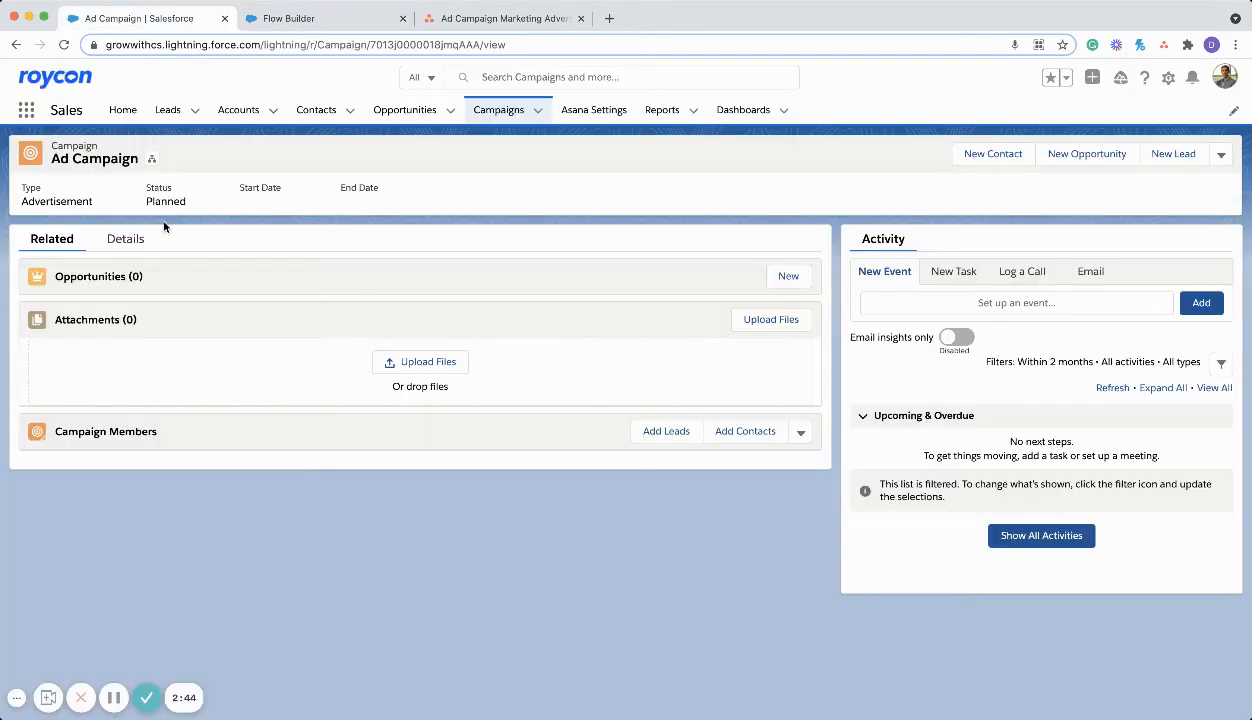
pyautogui.moveTo(184, 234)
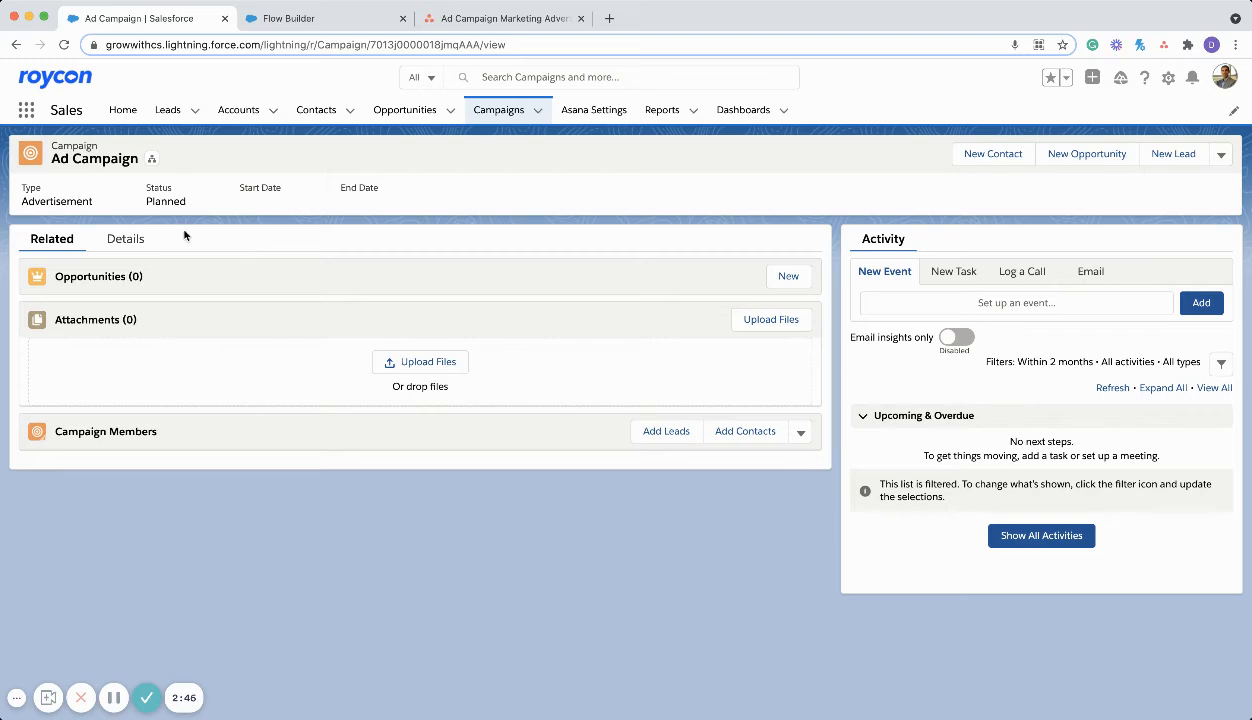
pyautogui.click(502, 18)
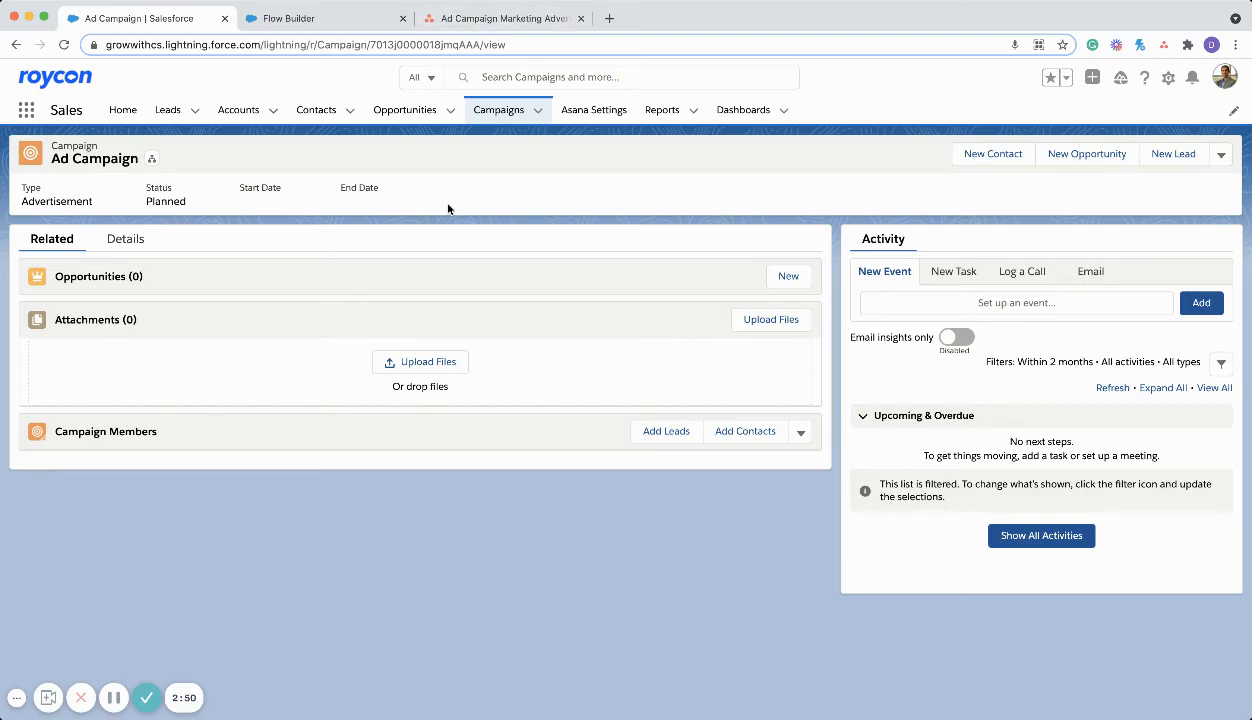
pyautogui.moveTo(118, 188)
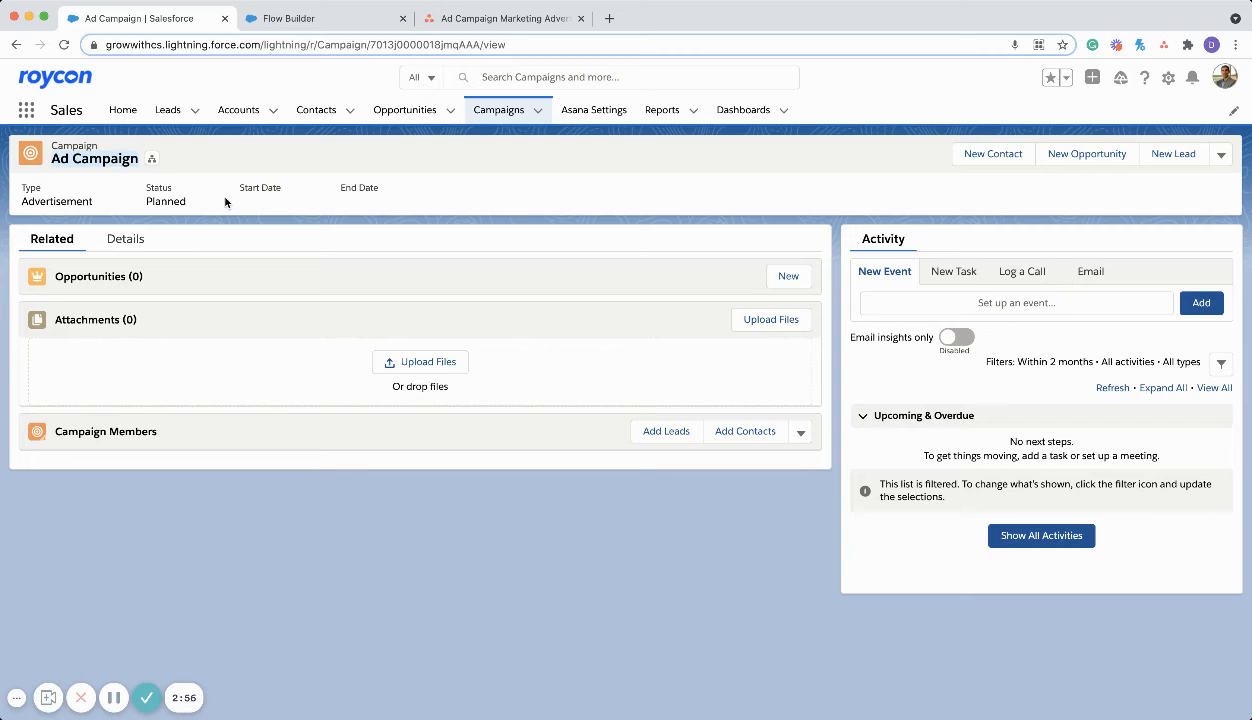
pyautogui.moveTo(312, 188)
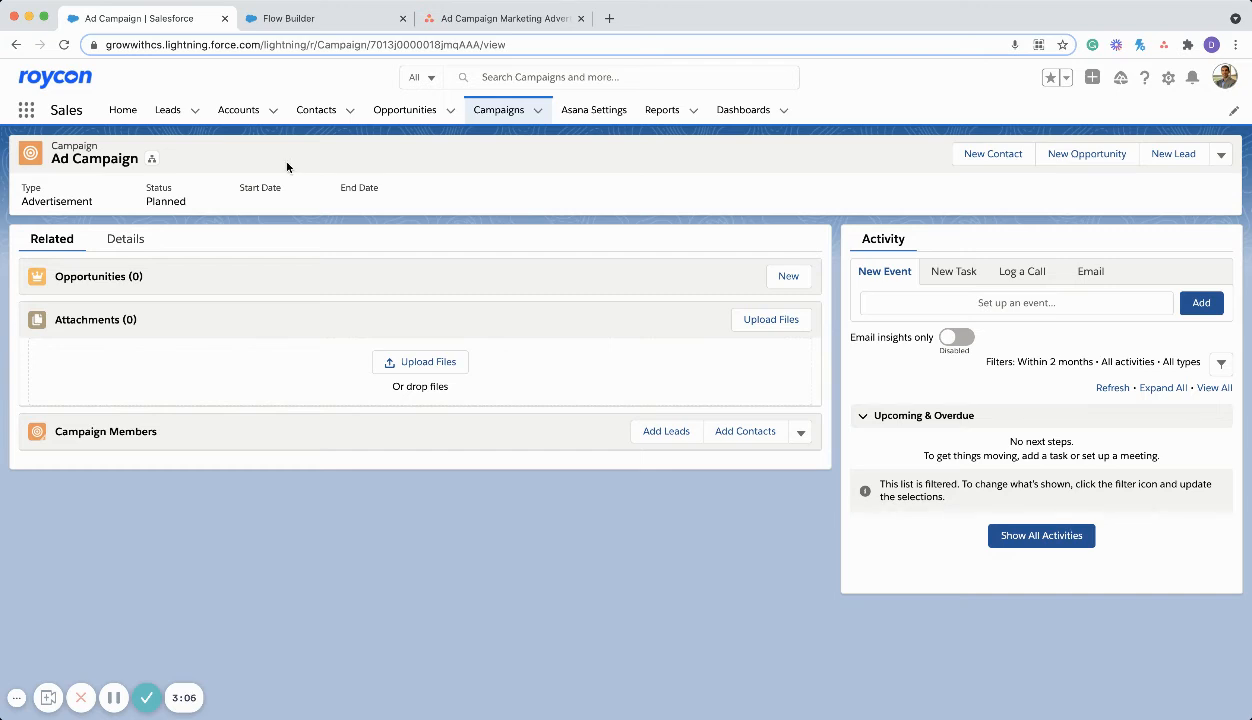
pyautogui.moveTo(300, 168)
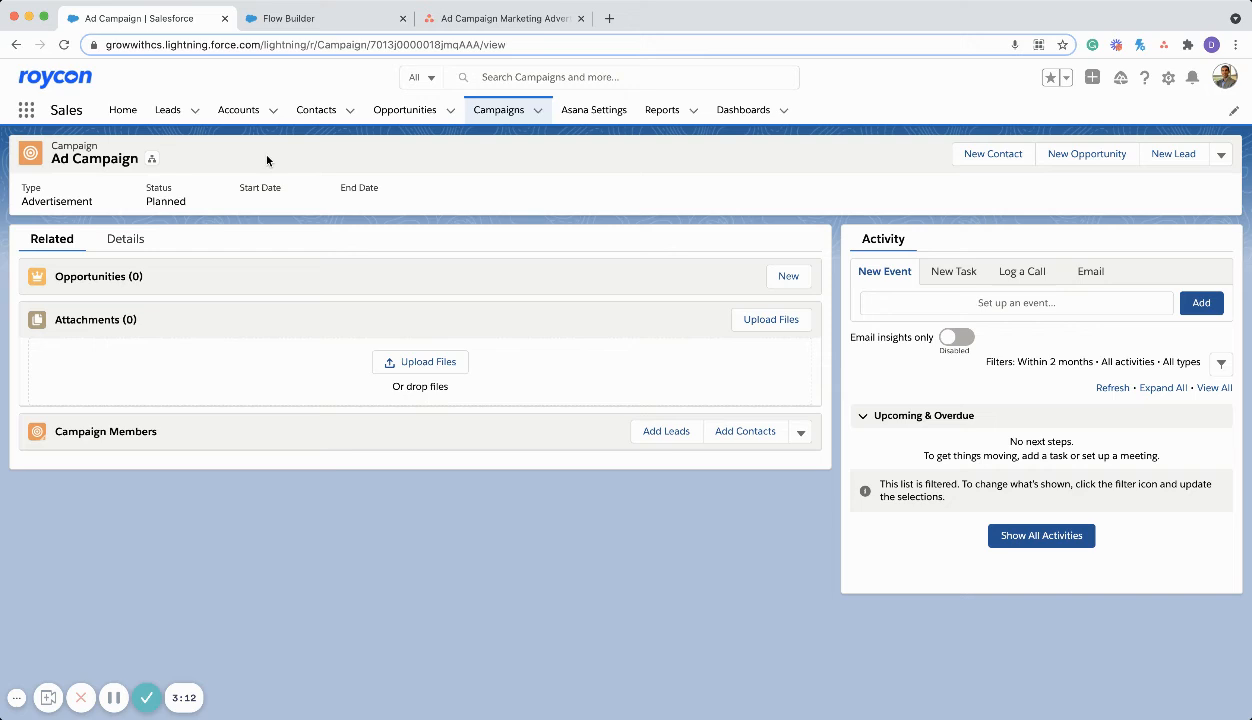
pyautogui.moveTo(224, 160)
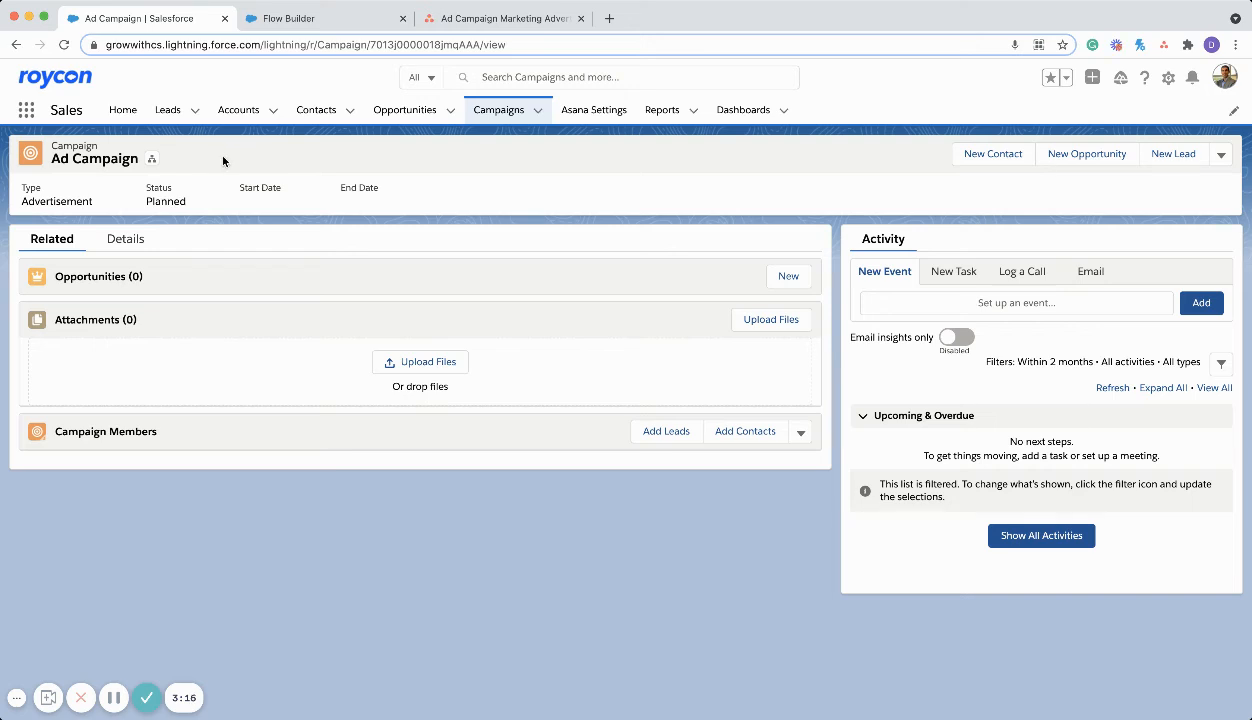
pyautogui.moveTo(118, 200)
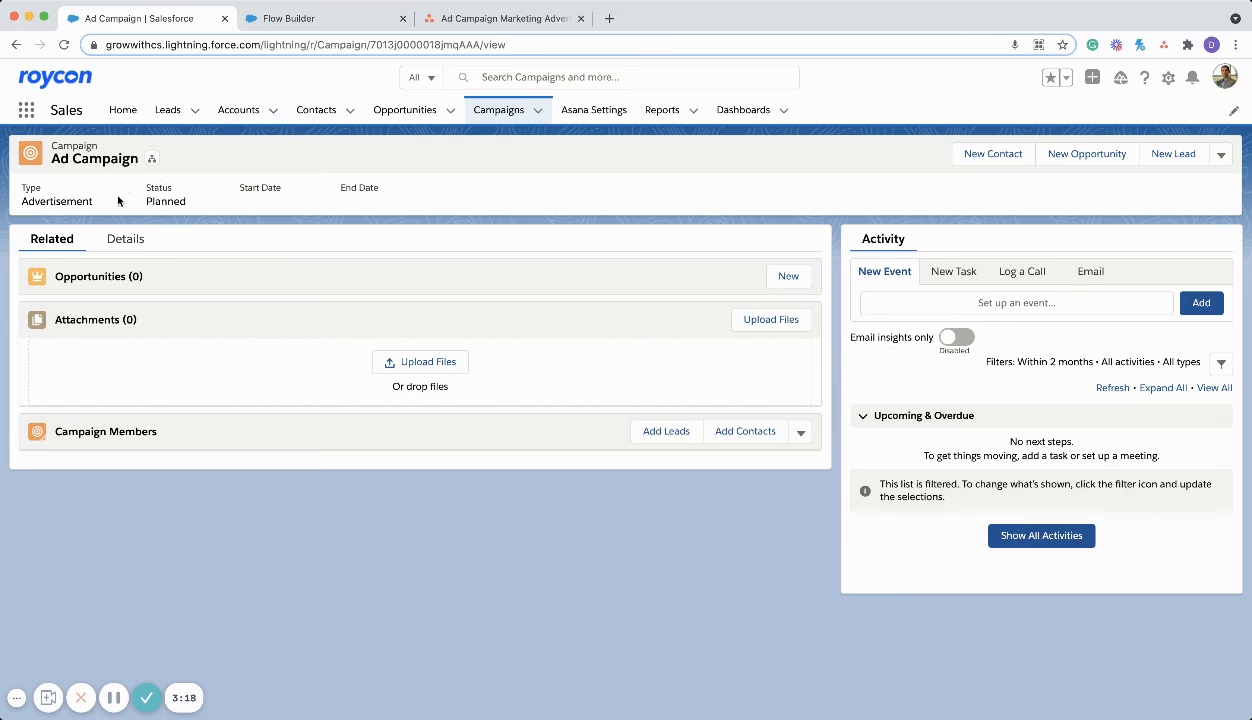
pyautogui.moveTo(400, 210)
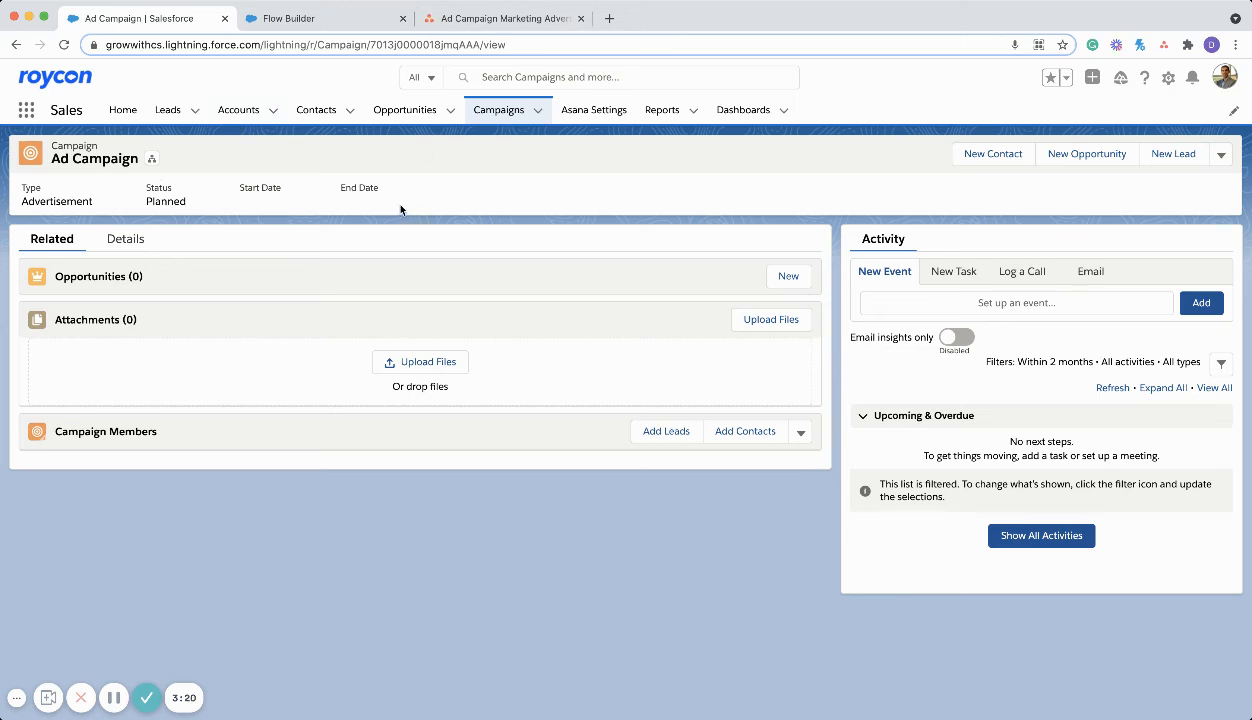
pyautogui.moveTo(408, 202)
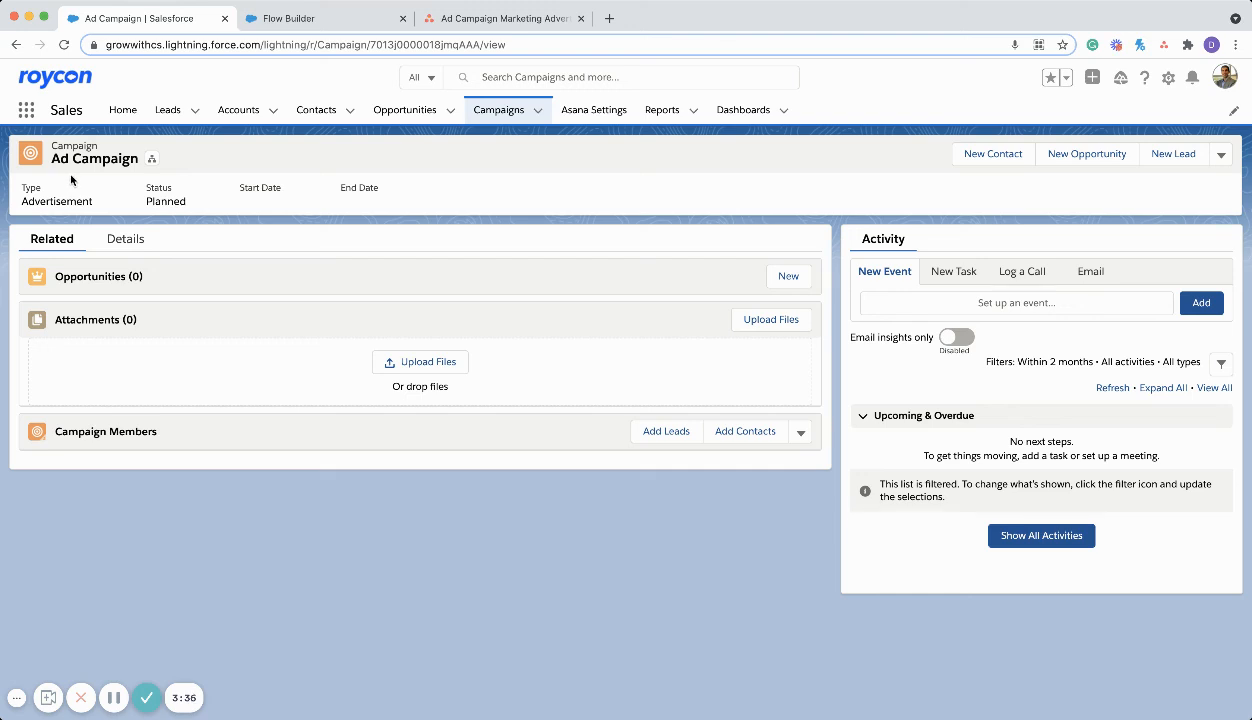
pyautogui.moveTo(480, 372)
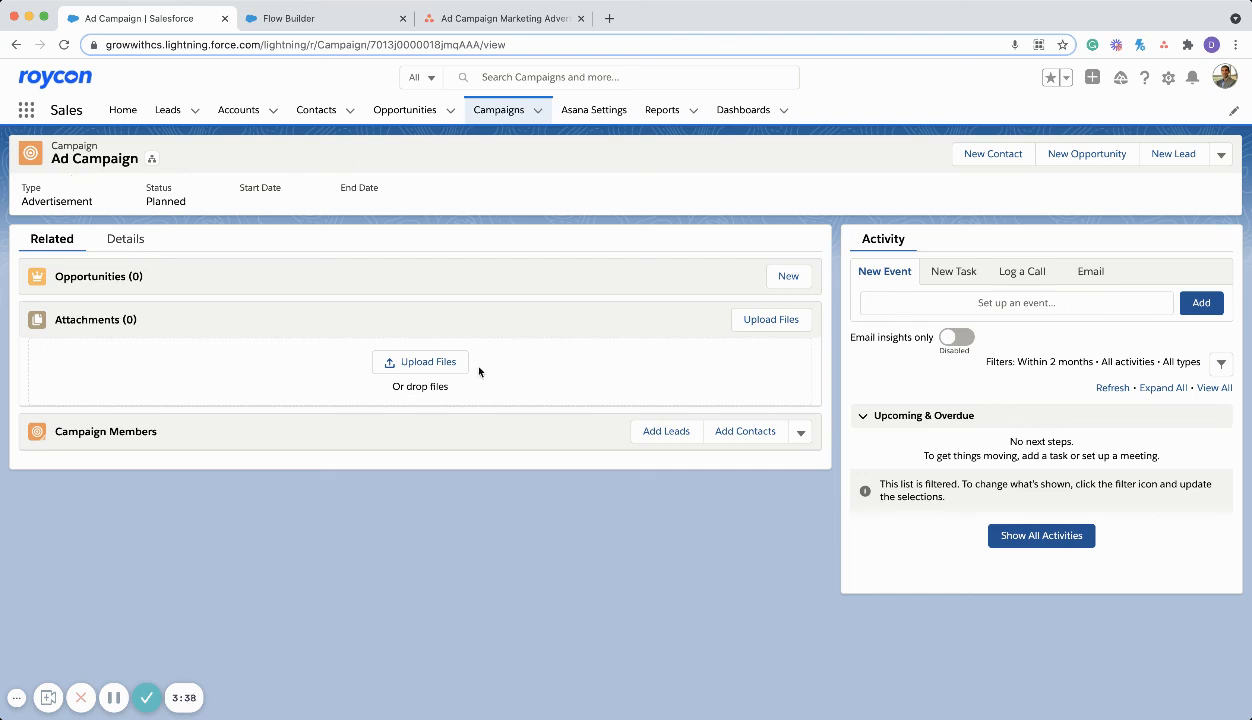
pyautogui.moveTo(432, 444)
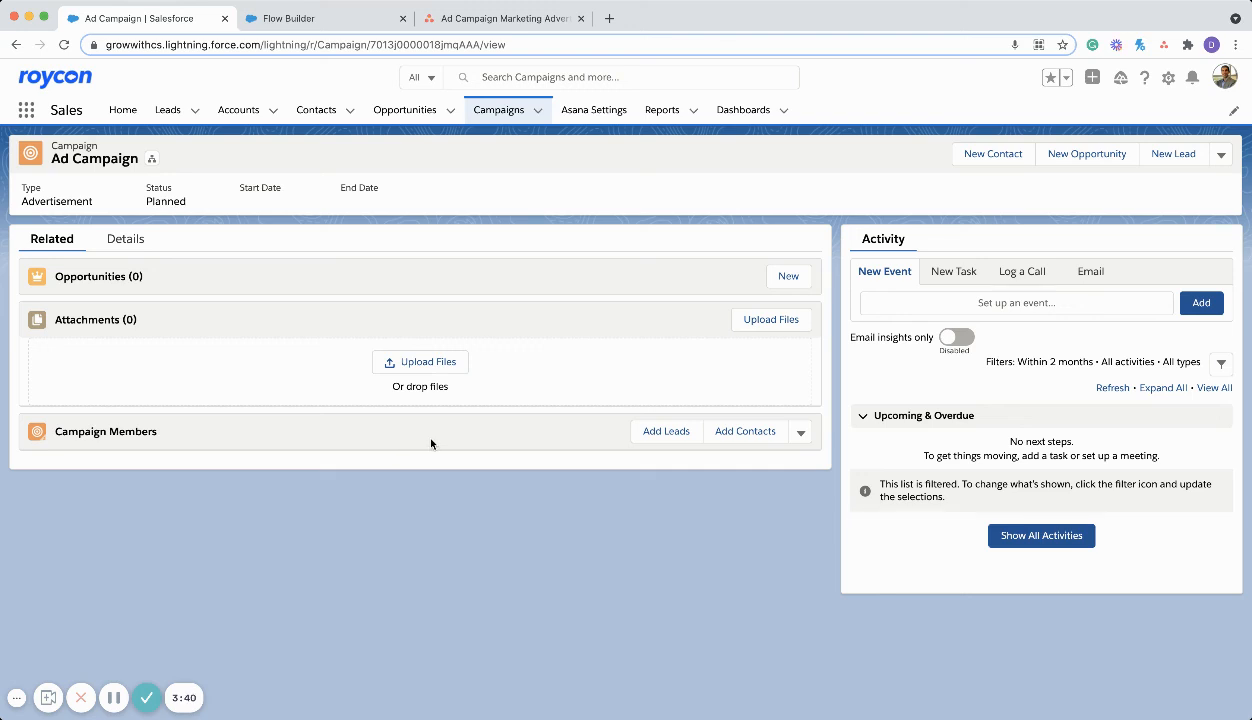
pyautogui.moveTo(448, 442)
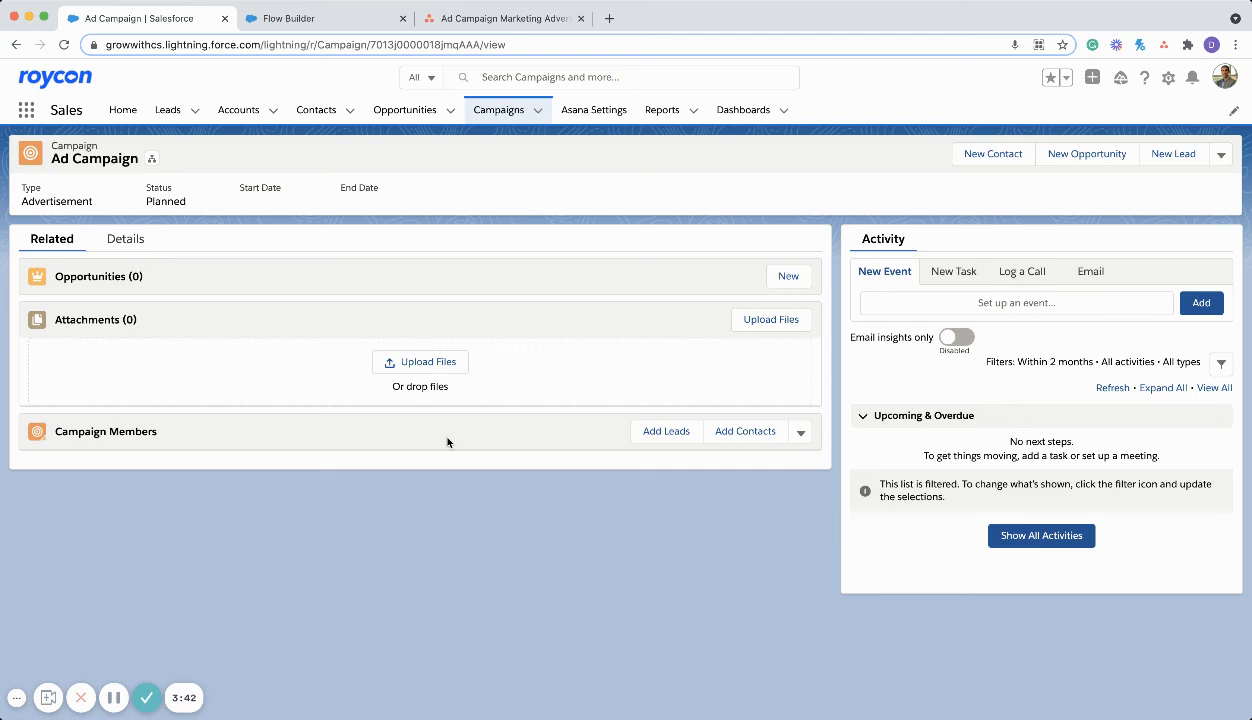
pyautogui.moveTo(184, 202)
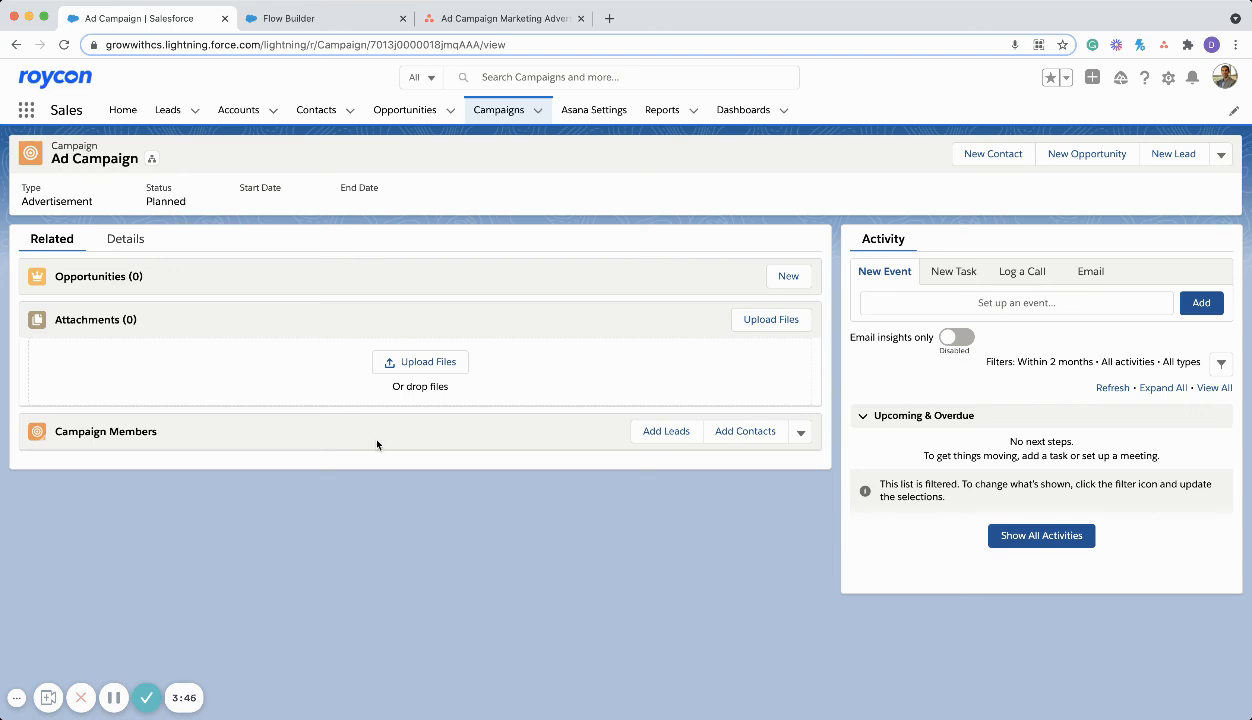
pyautogui.moveTo(370, 466)
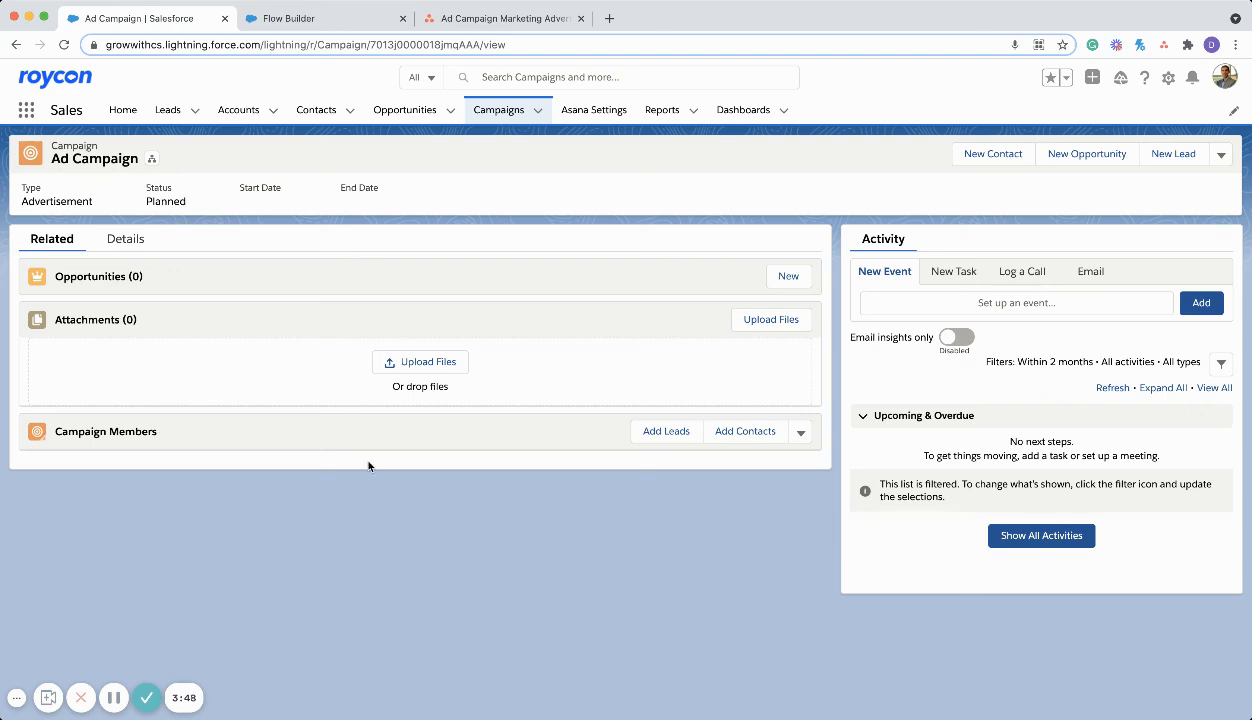
pyautogui.moveTo(490, 260)
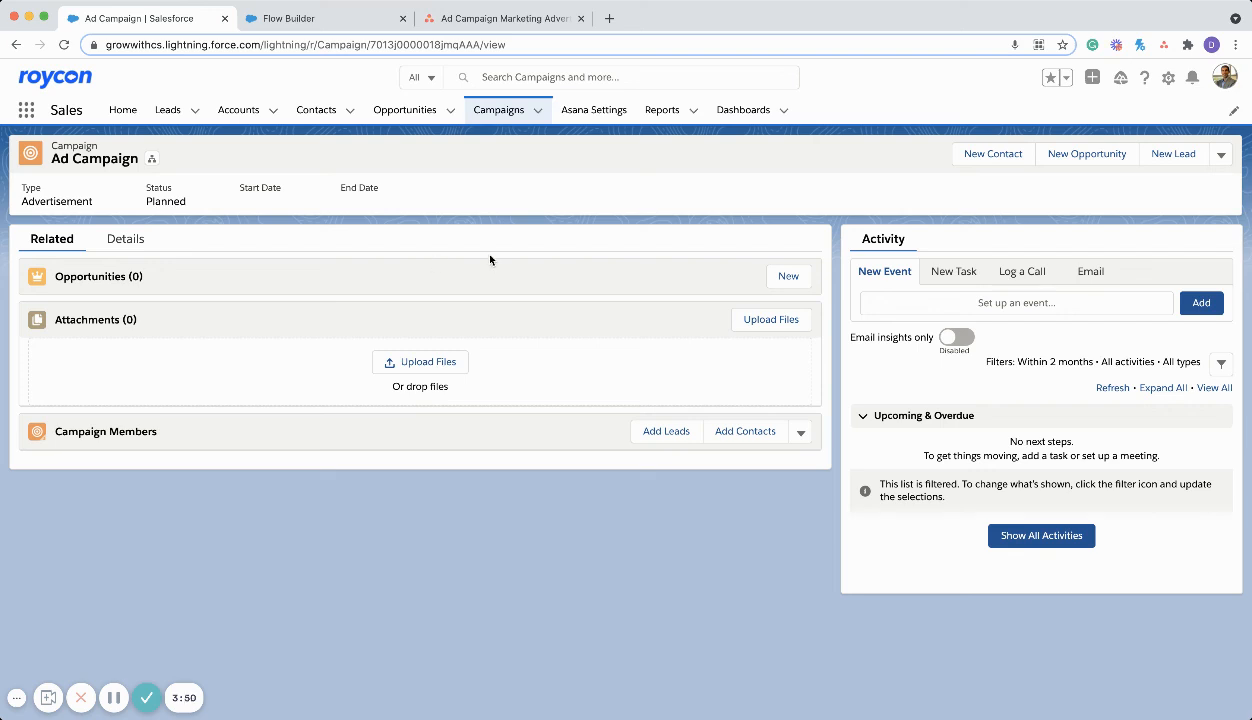
pyautogui.moveTo(296, 504)
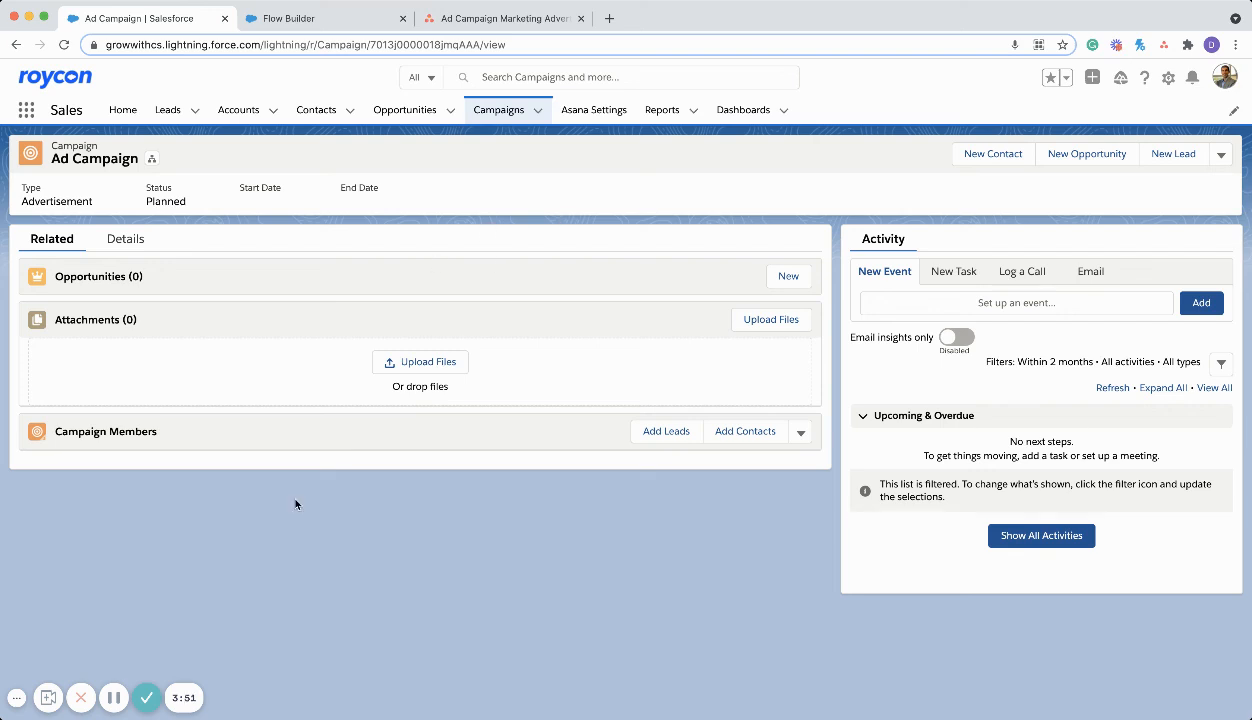